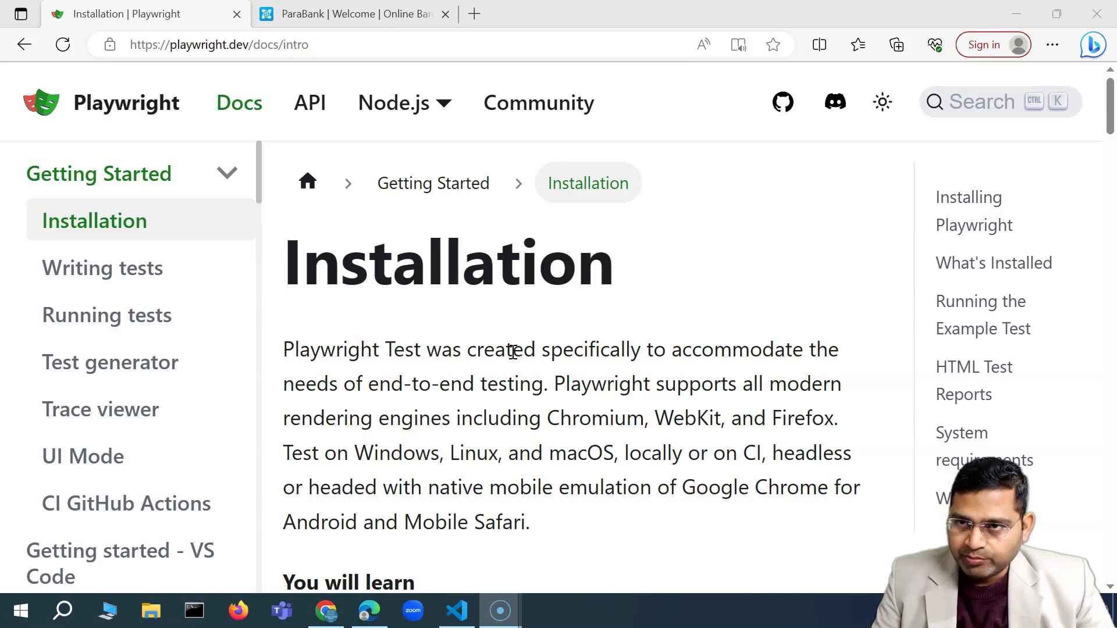
Search the docs for "locat" to list matching guides such as Locators
click(997, 102)
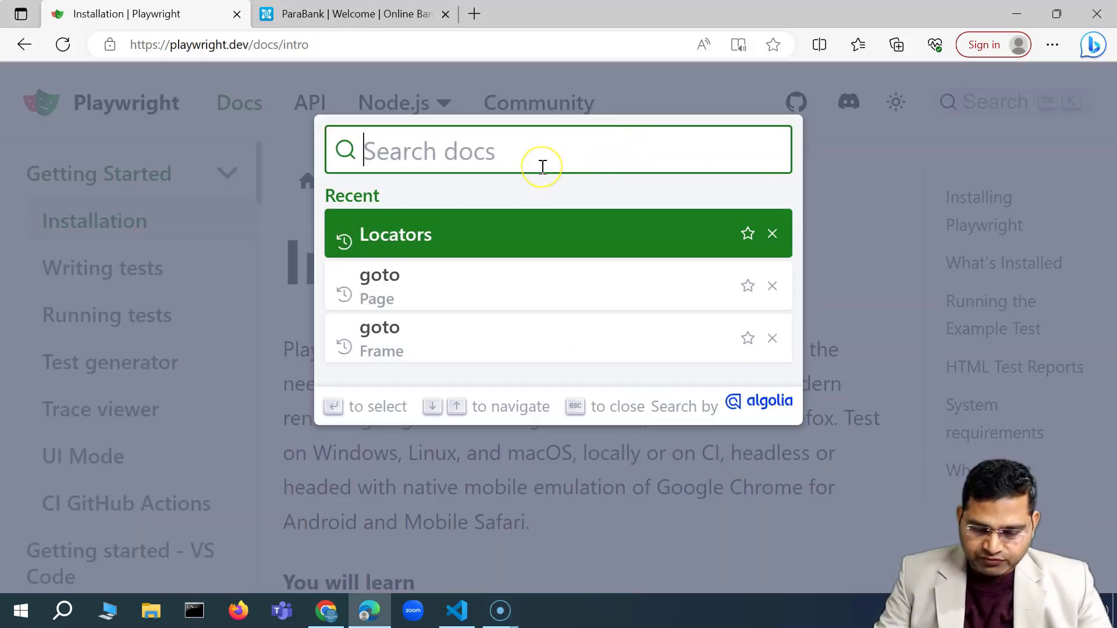
text(locat)
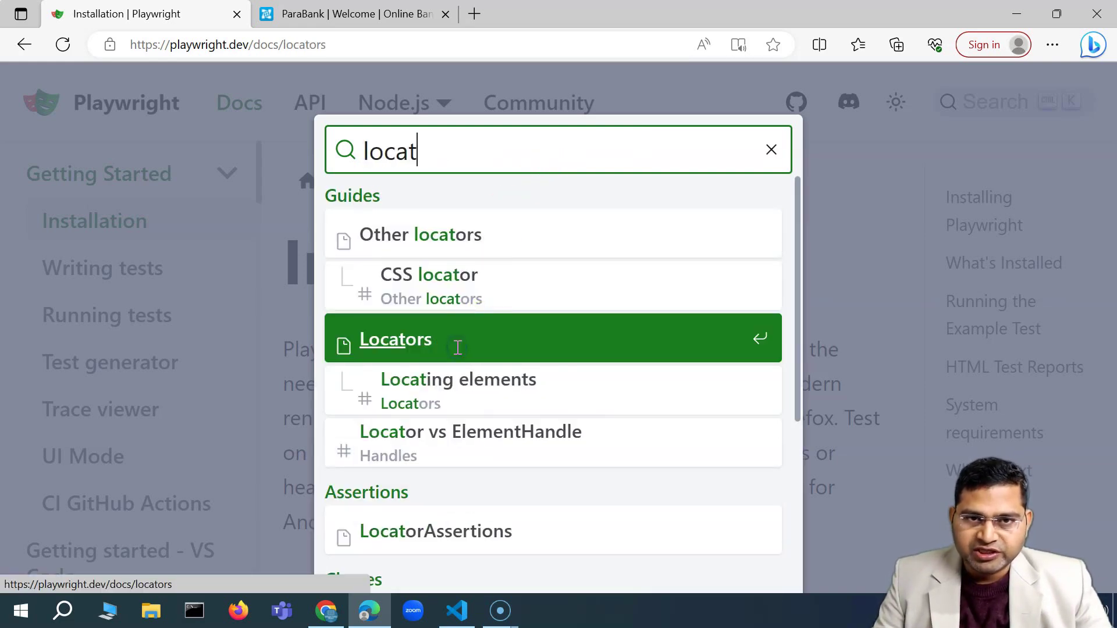
Visit the Locators guide from the results, then return to the Playwright home page
click(394, 339)
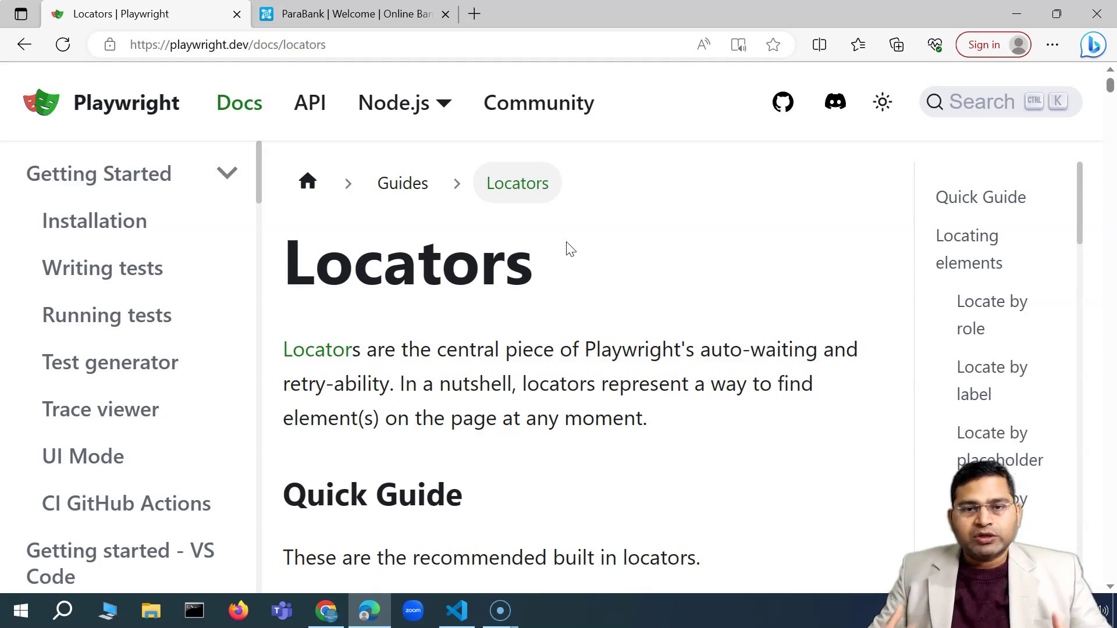
click(563, 242)
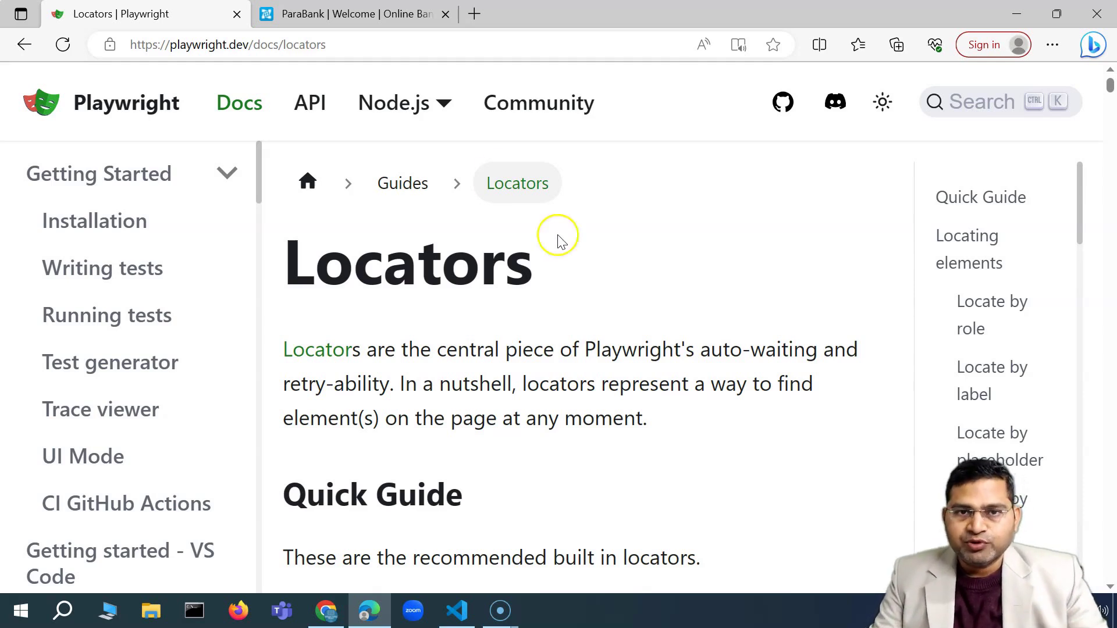
mouse_move(124, 100)
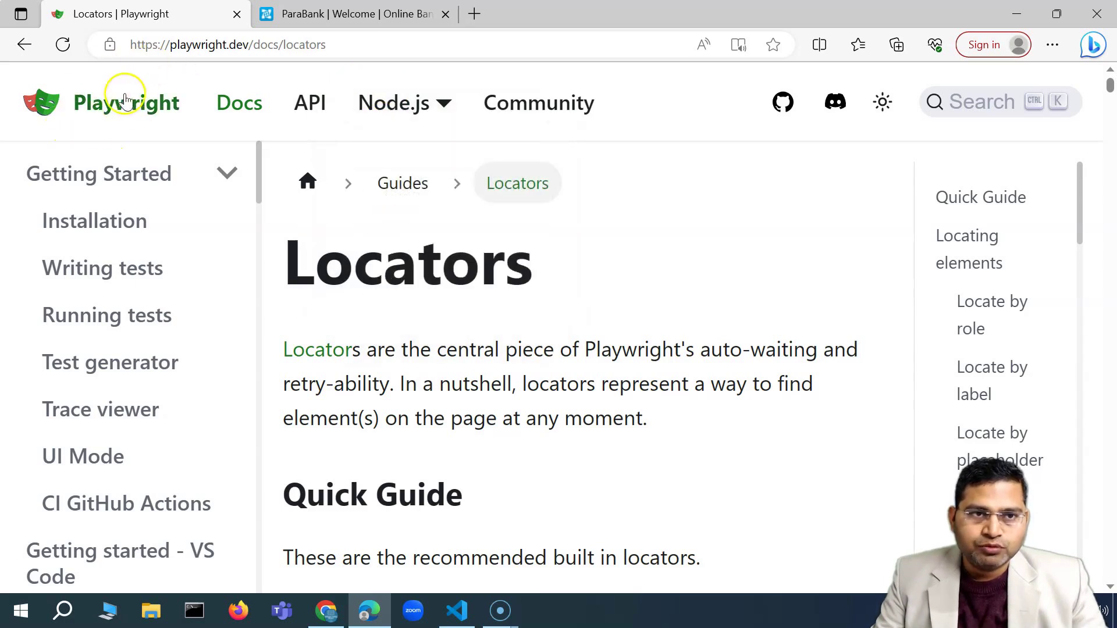
mouse_move(309, 103)
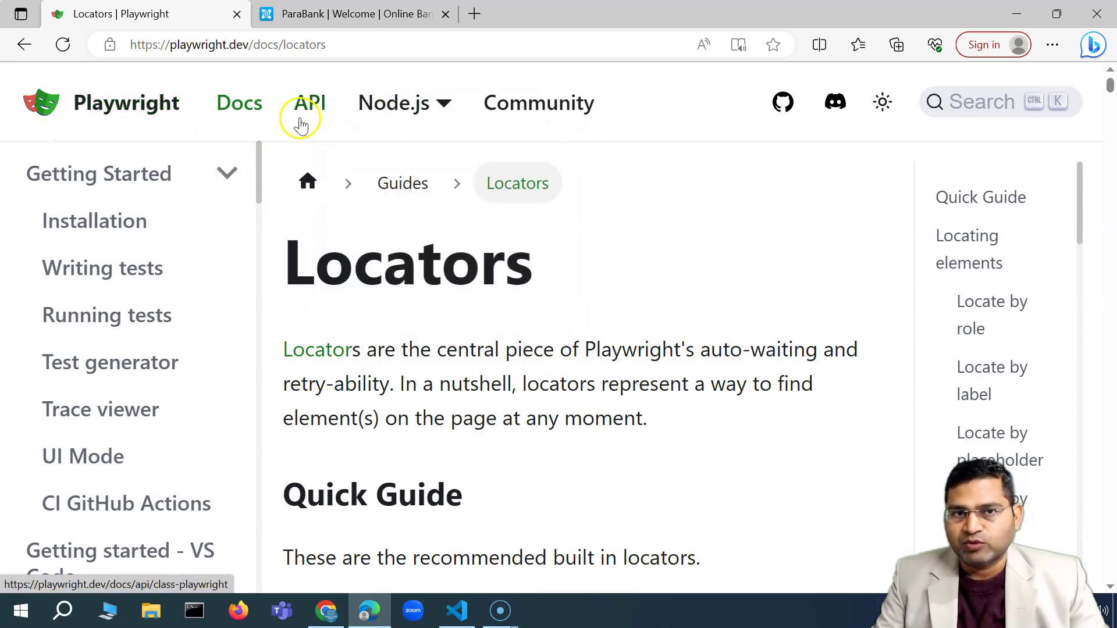
mouse_move(110, 104)
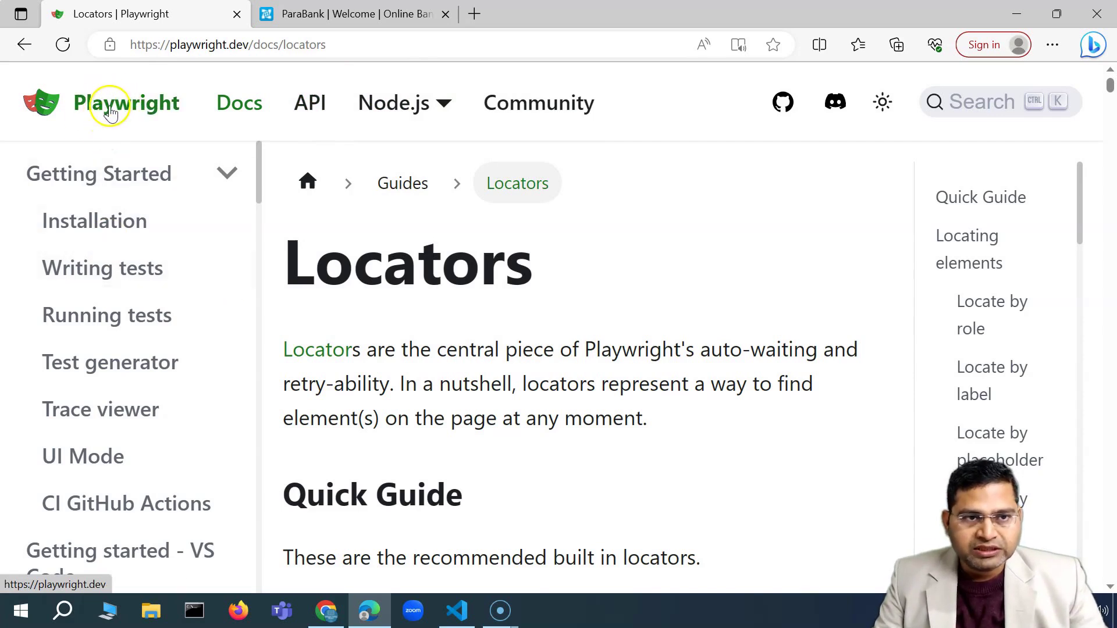
click(110, 104)
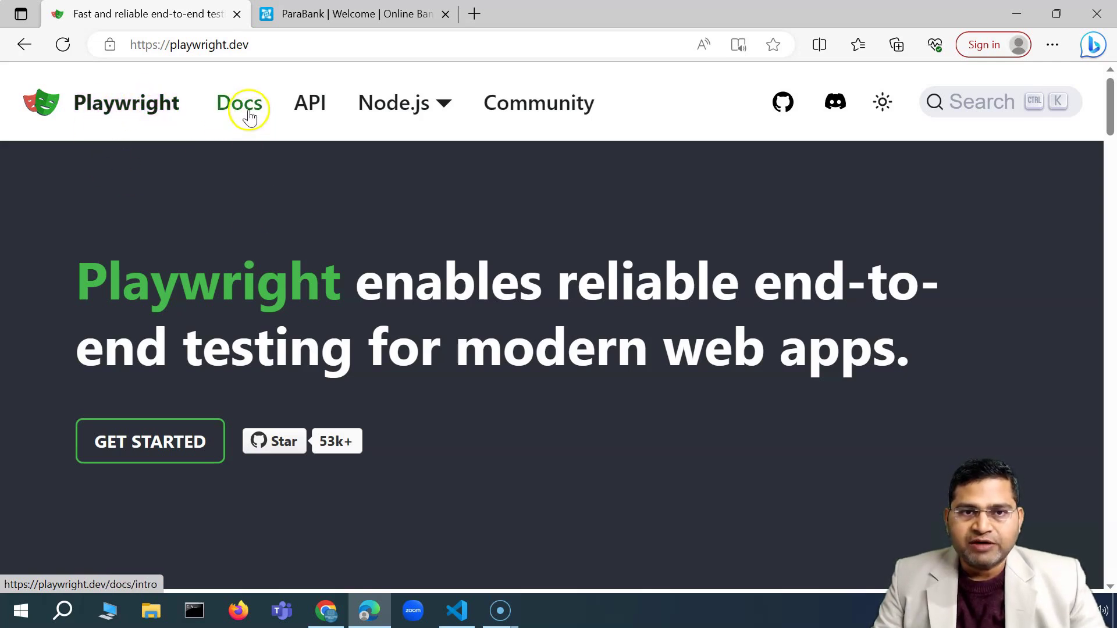
Pass through the Docs Installation and Community Welcome pages, then reopen the docs search for Locators
click(242, 103)
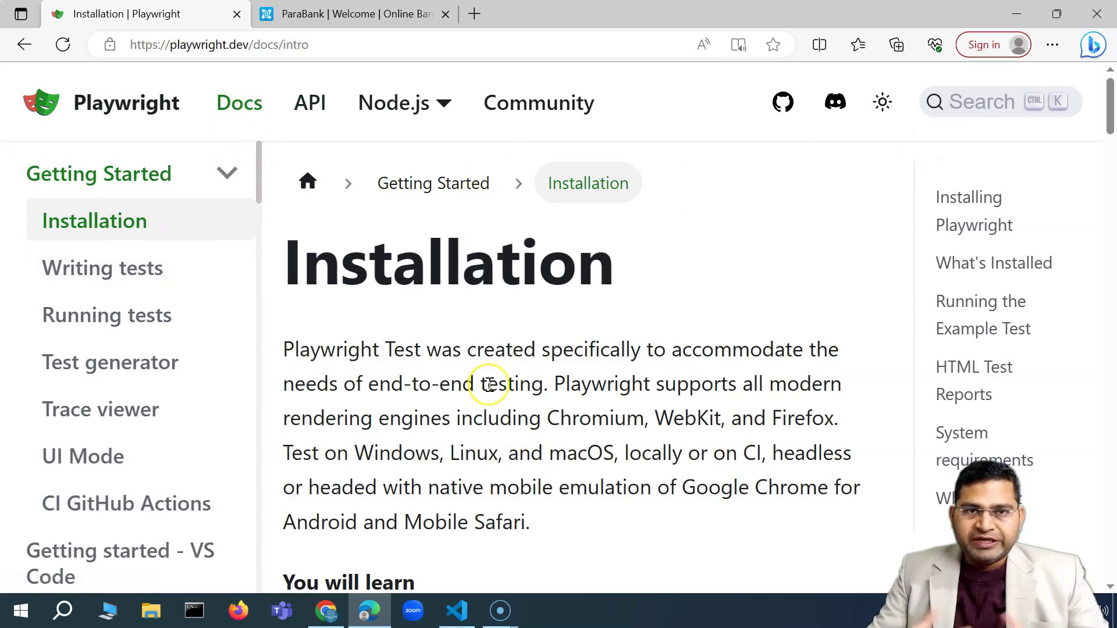
mouse_move(313, 171)
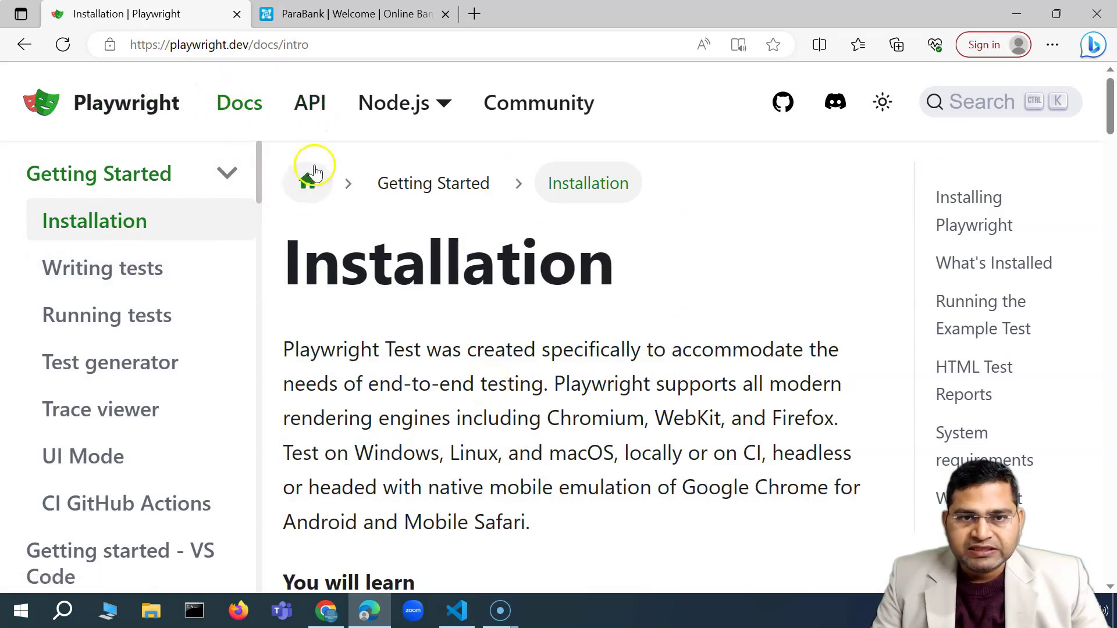
mouse_move(966, 321)
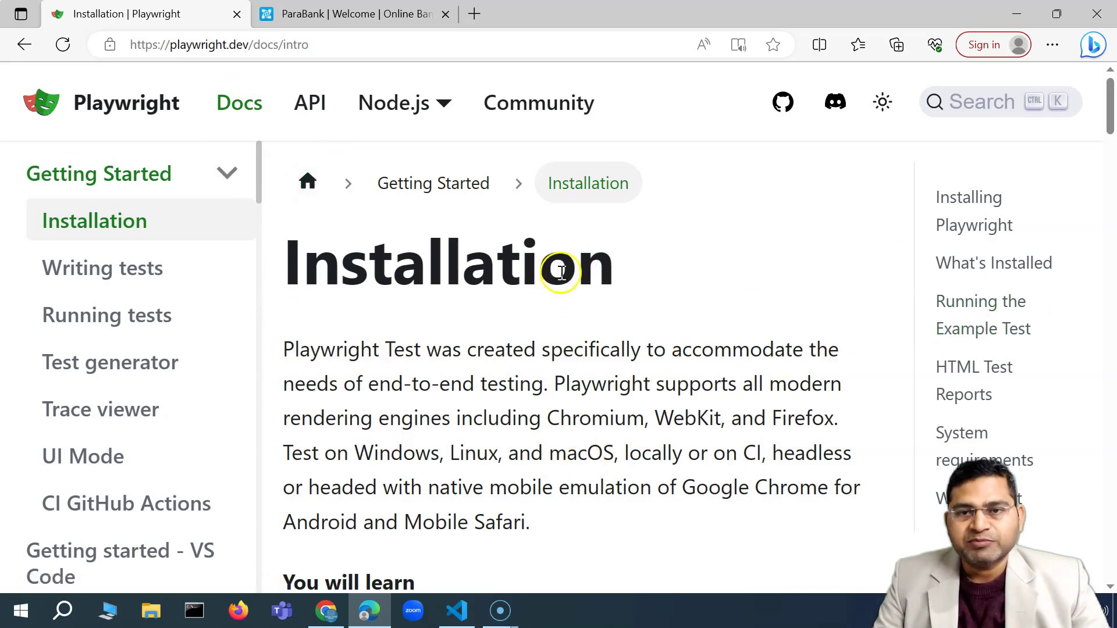
mouse_move(543, 412)
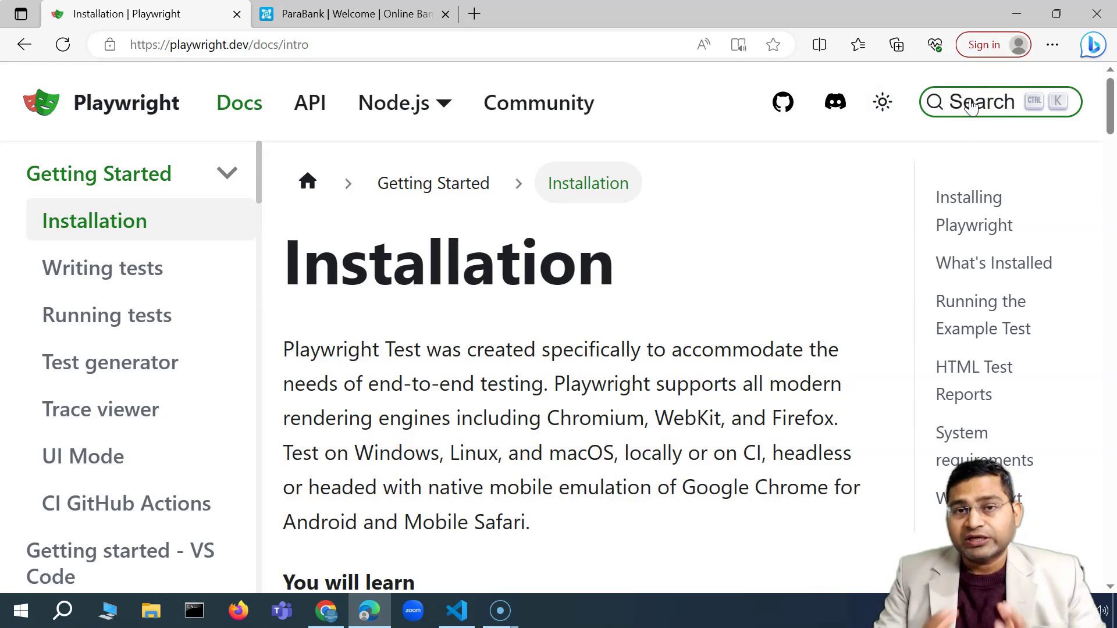
mouse_move(538, 102)
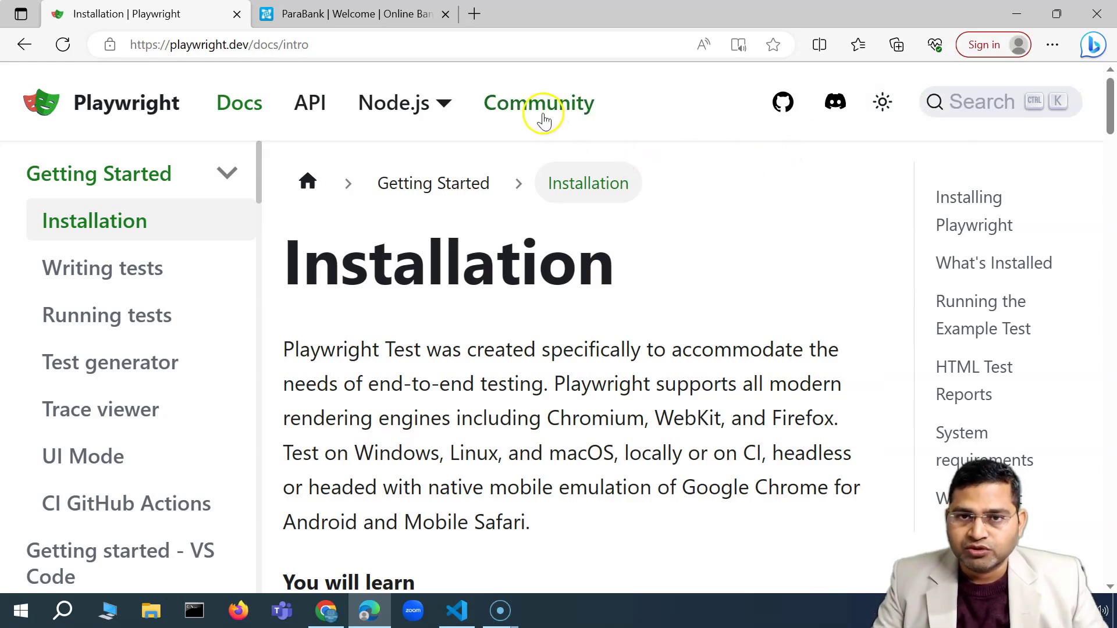
mouse_move(524, 118)
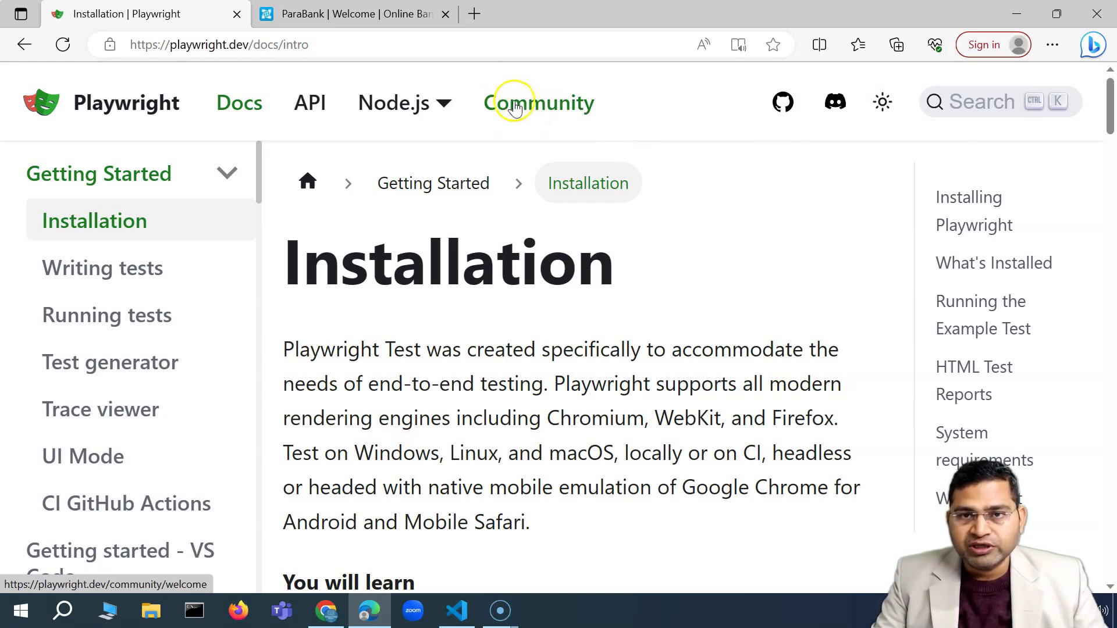
mouse_move(490, 204)
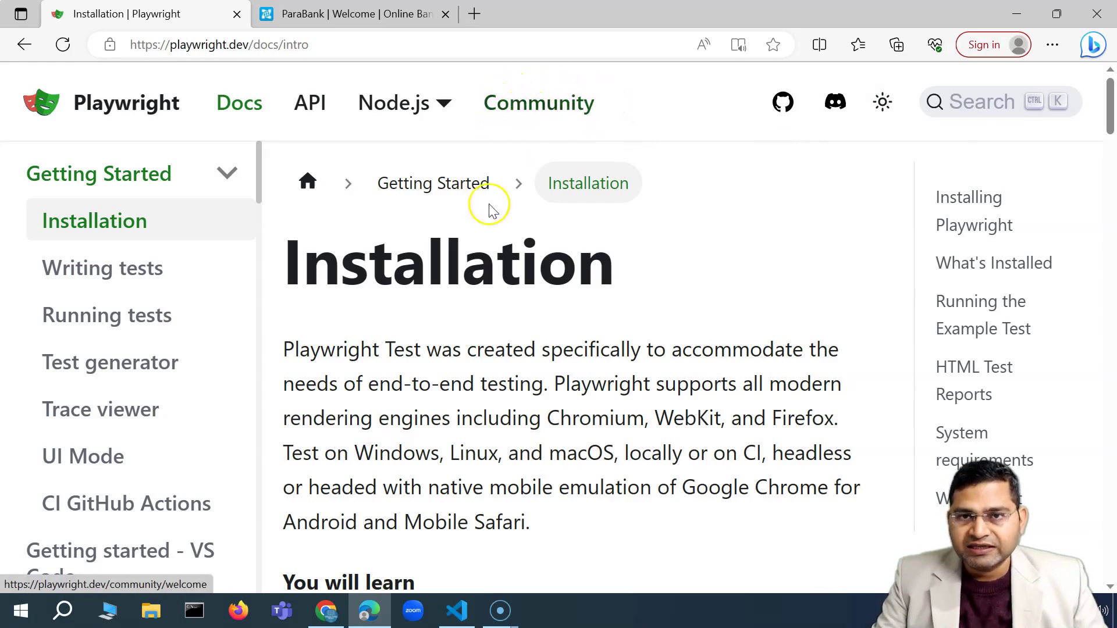
mouse_move(537, 104)
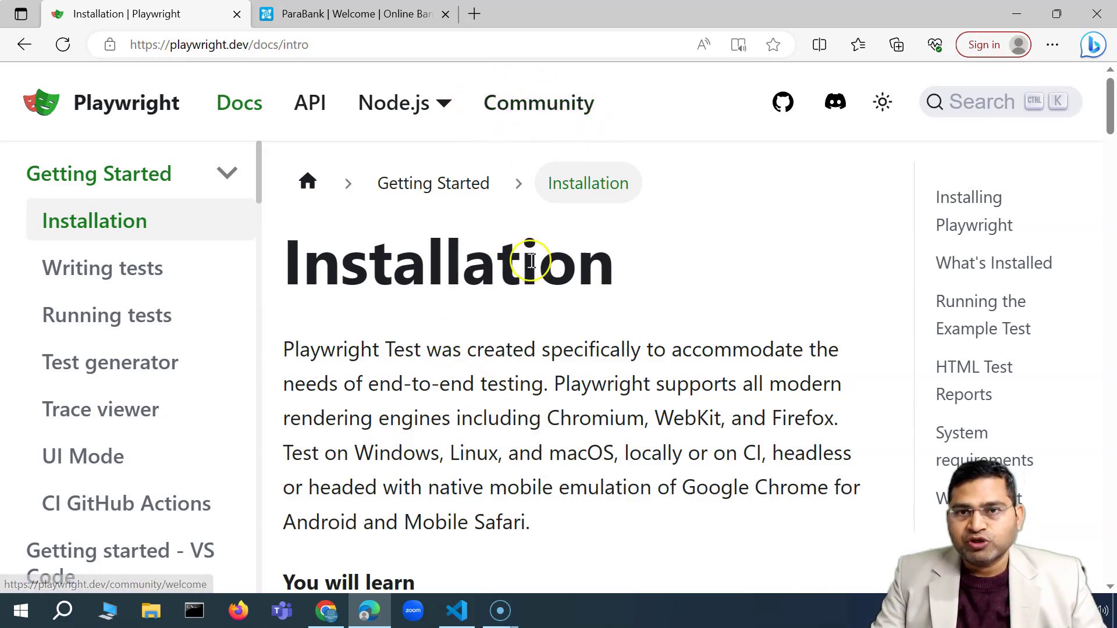
mouse_move(527, 103)
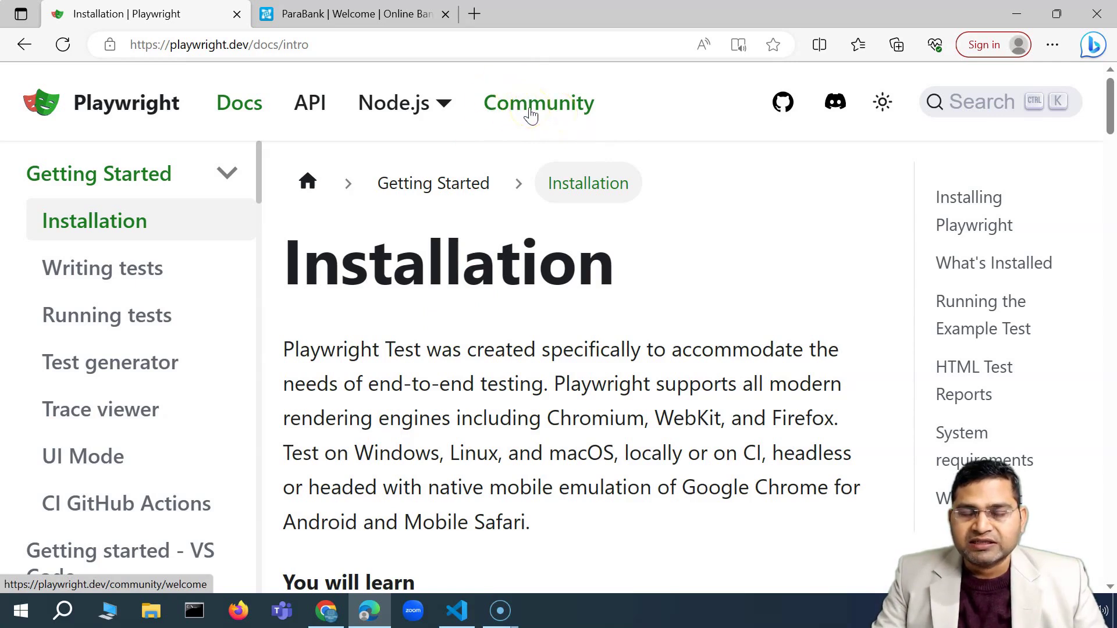
click(538, 102)
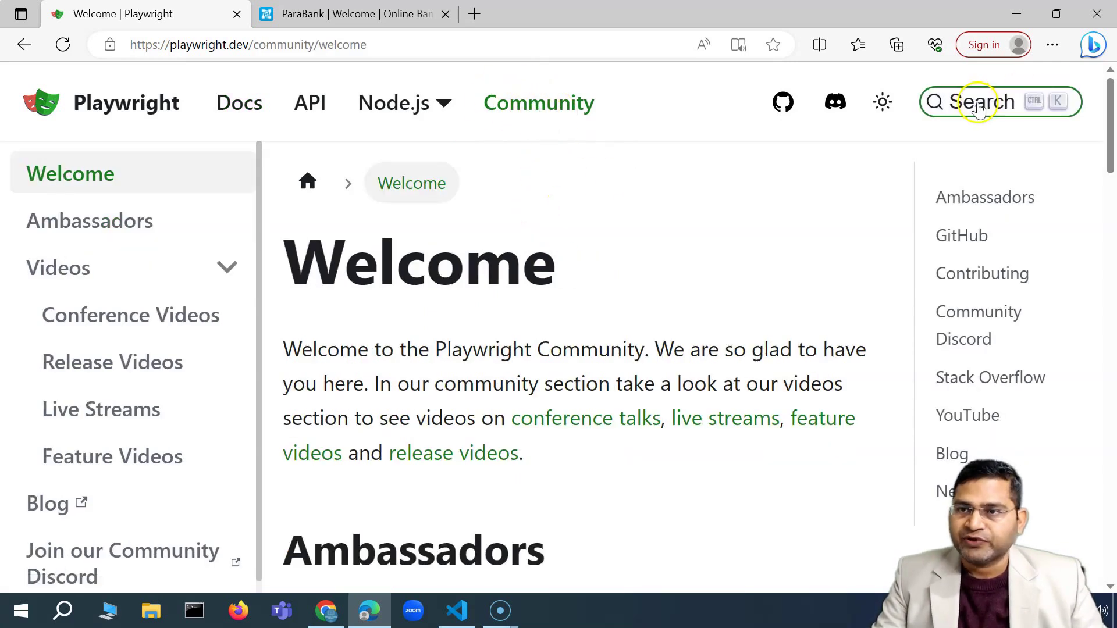
click(998, 101)
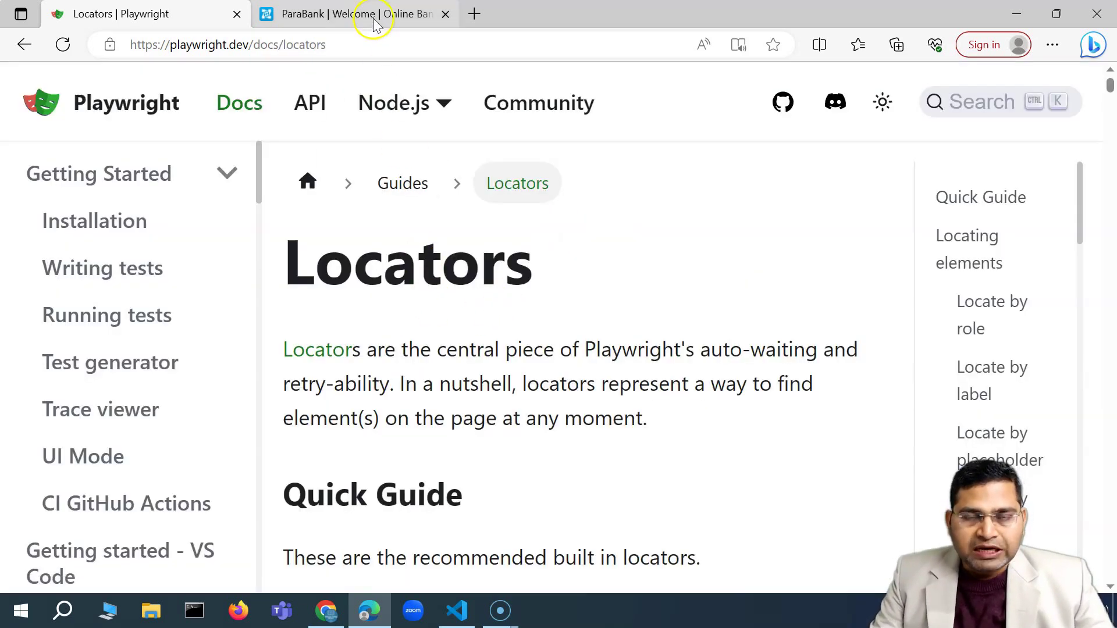
Switch to the ParaBank tab showing its welcome page and customer login form
click(349, 14)
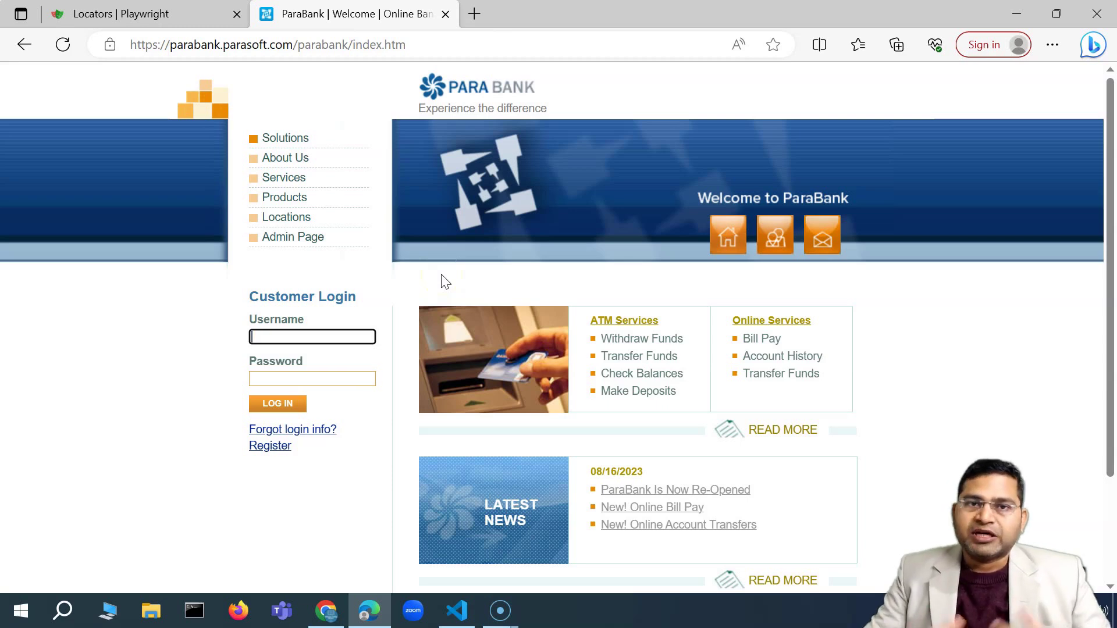
mouse_move(423, 100)
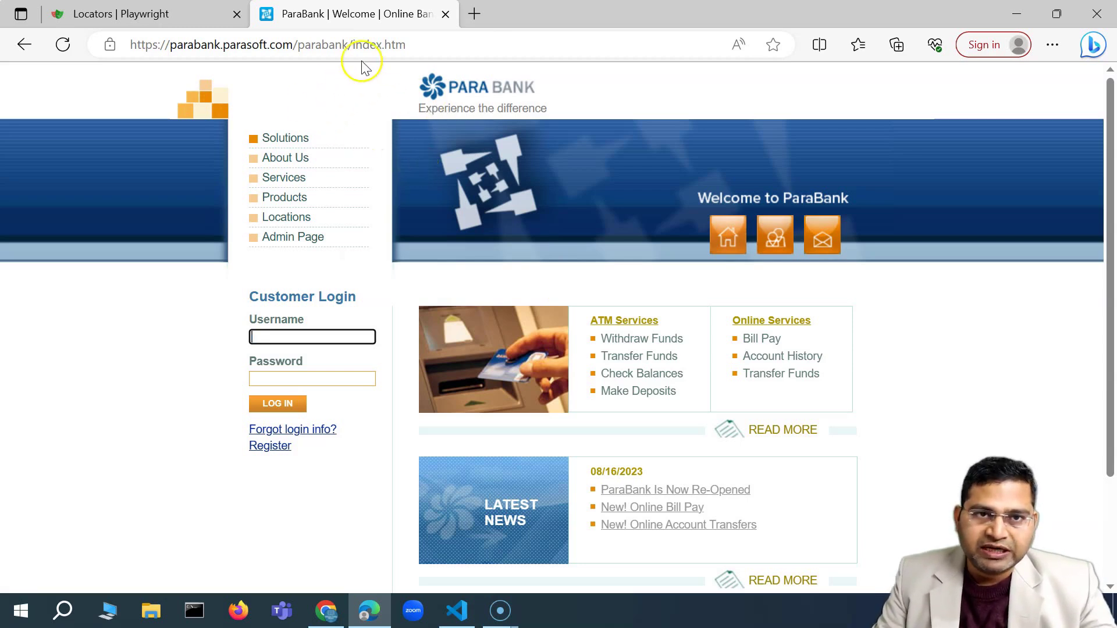
mouse_move(119, 420)
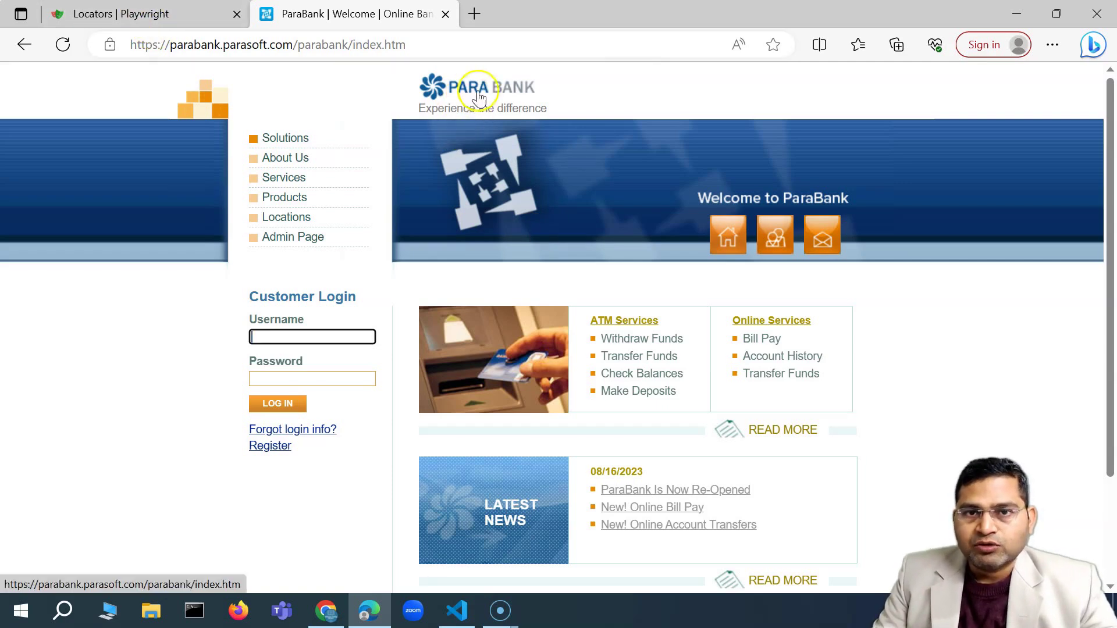
mouse_move(388, 253)
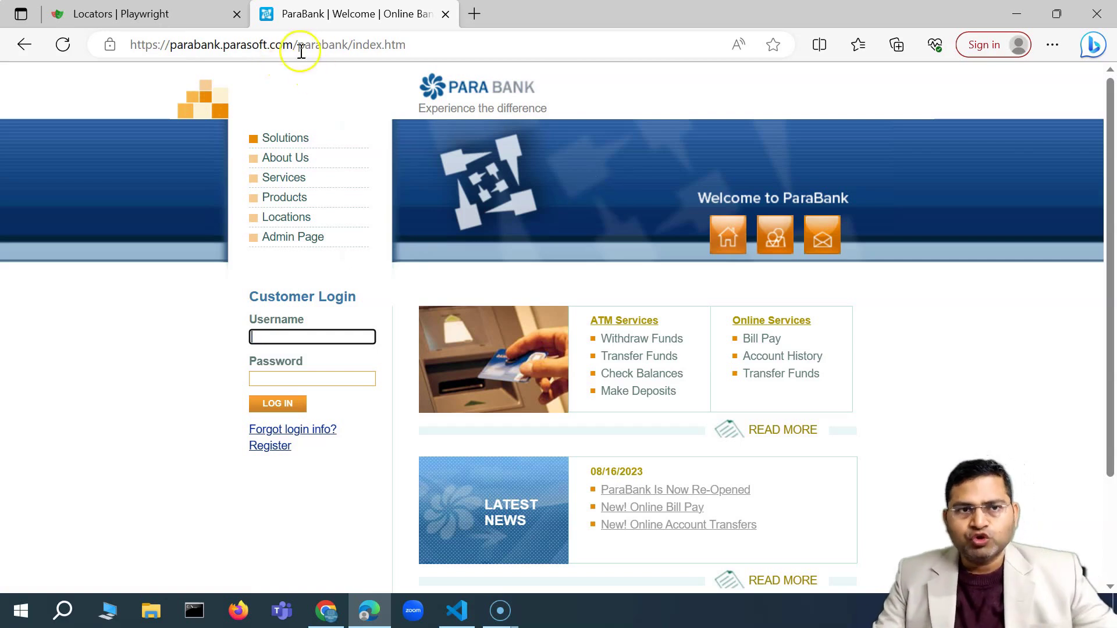
Return to the Locators guide and scroll through the Quick Guide's built-in getBy locator list
click(142, 14)
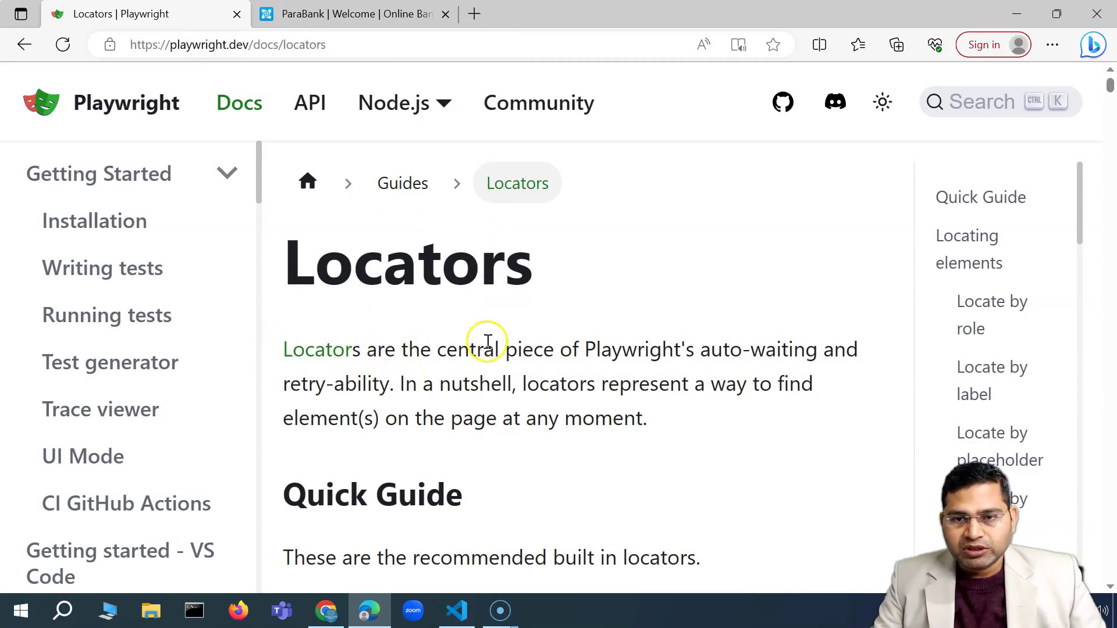
scroll(down, 3)
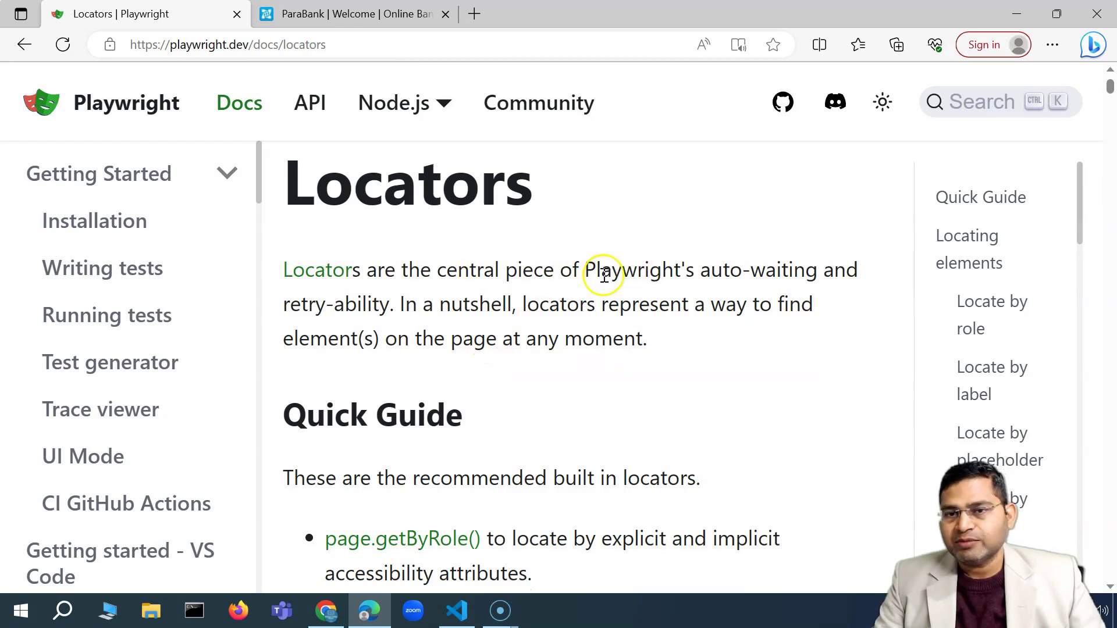
mouse_move(826, 272)
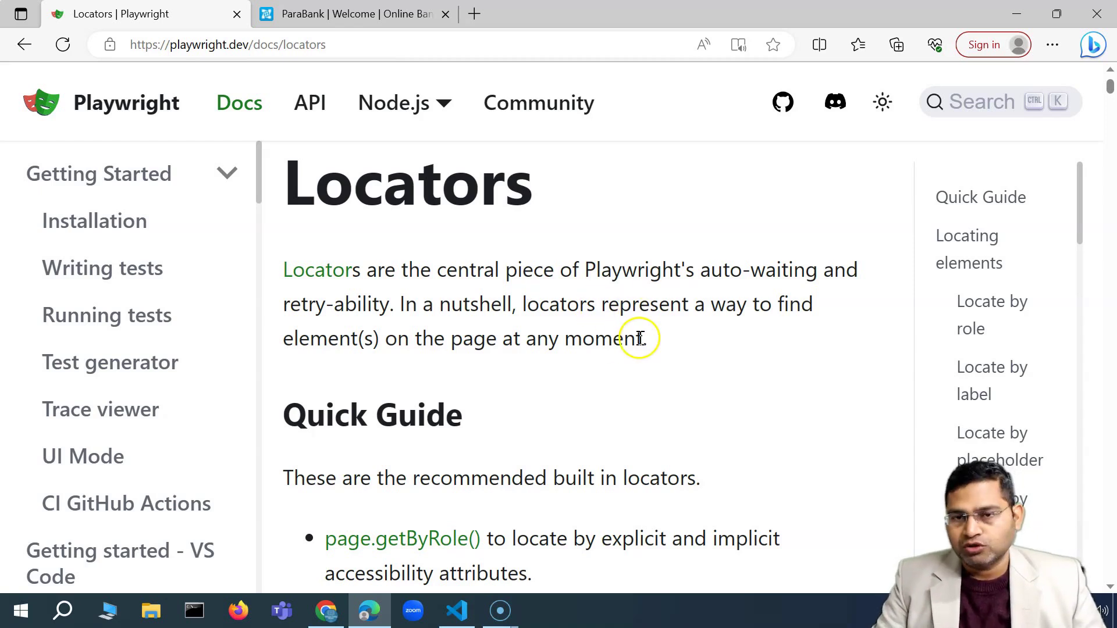
scroll(down, 3)
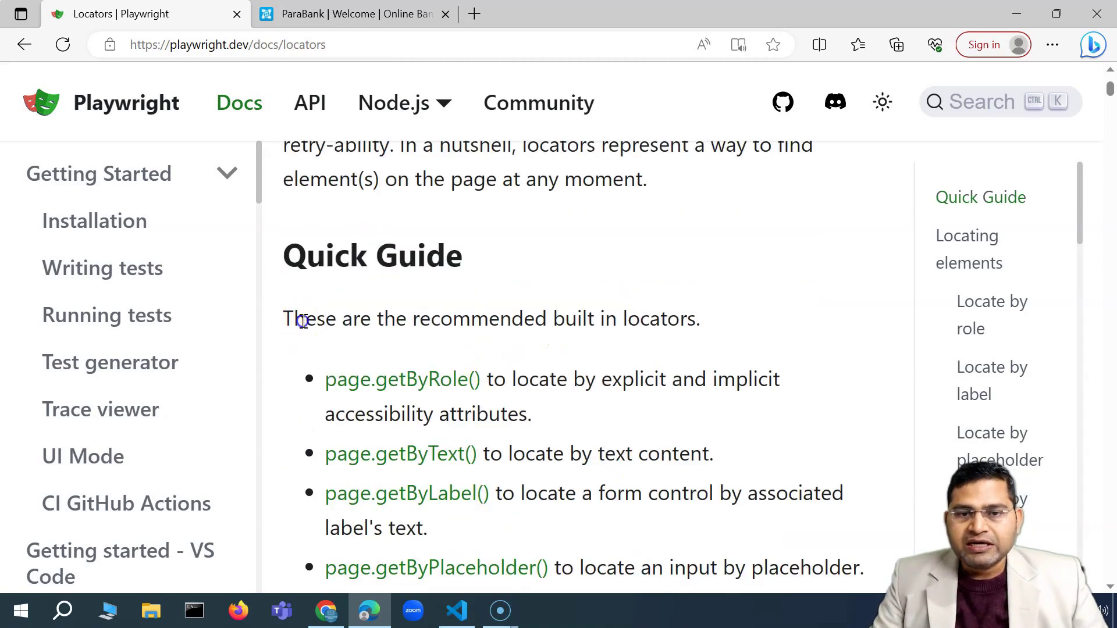
scroll(down, 3)
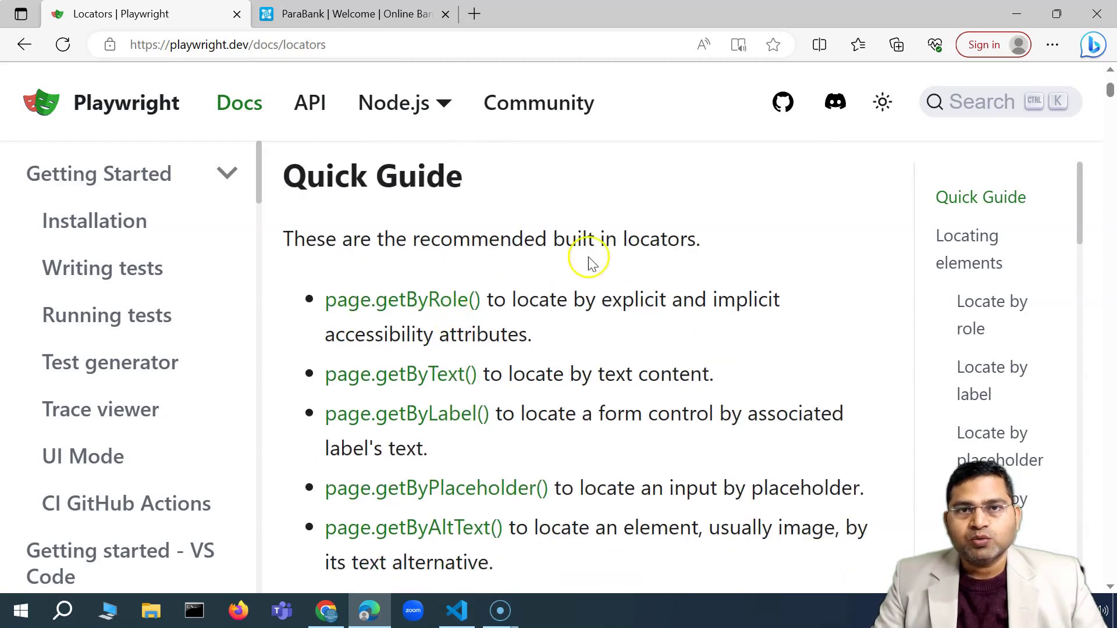
scroll(down, 3)
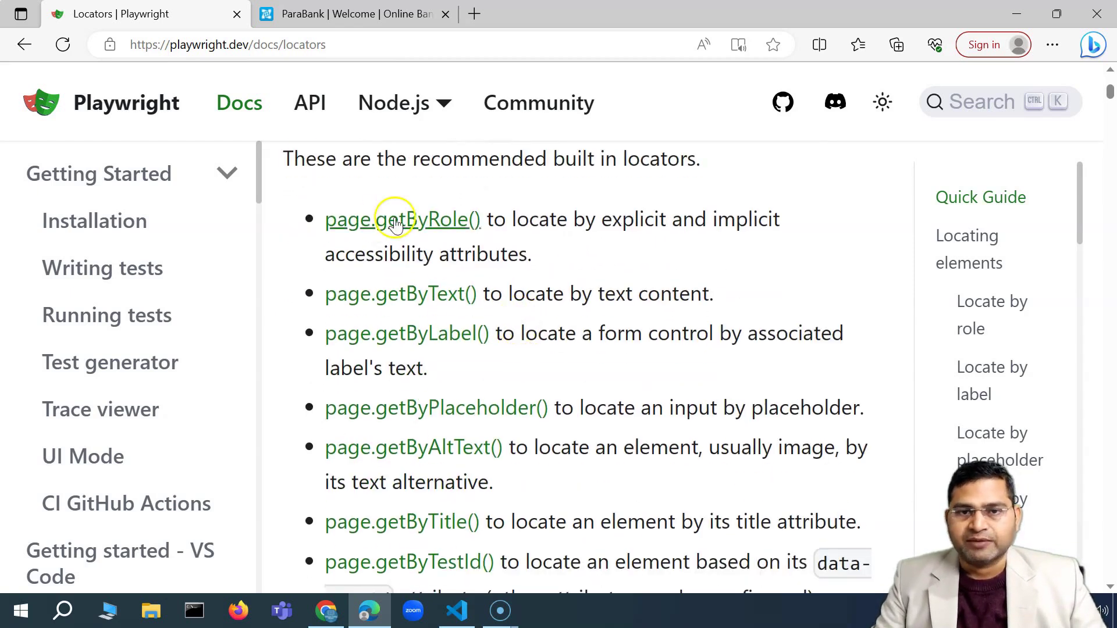
mouse_move(399, 293)
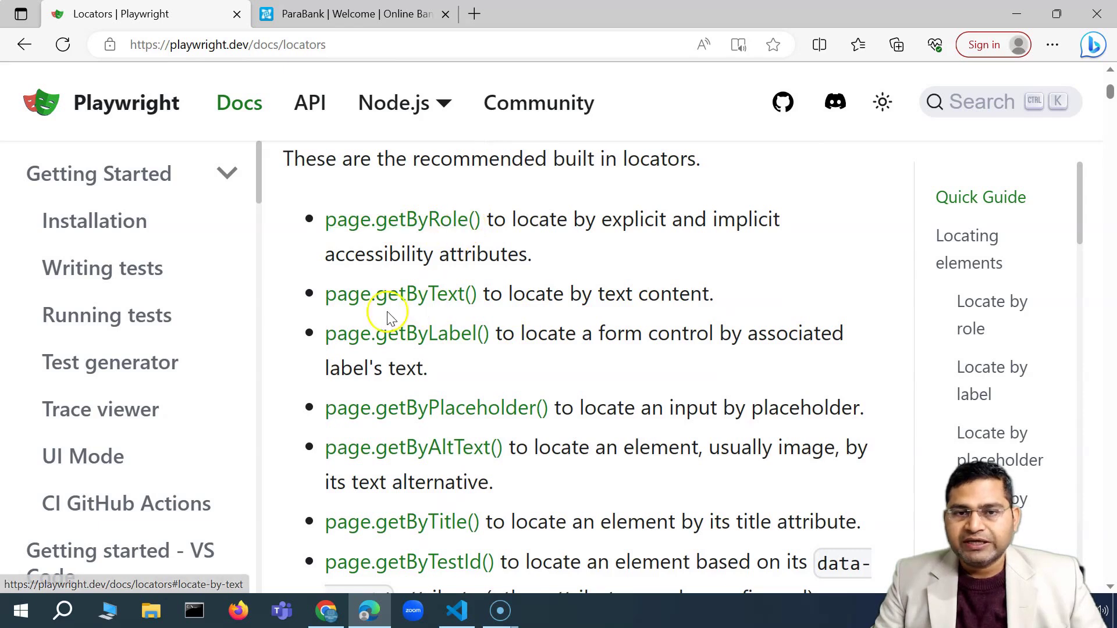
mouse_move(508, 238)
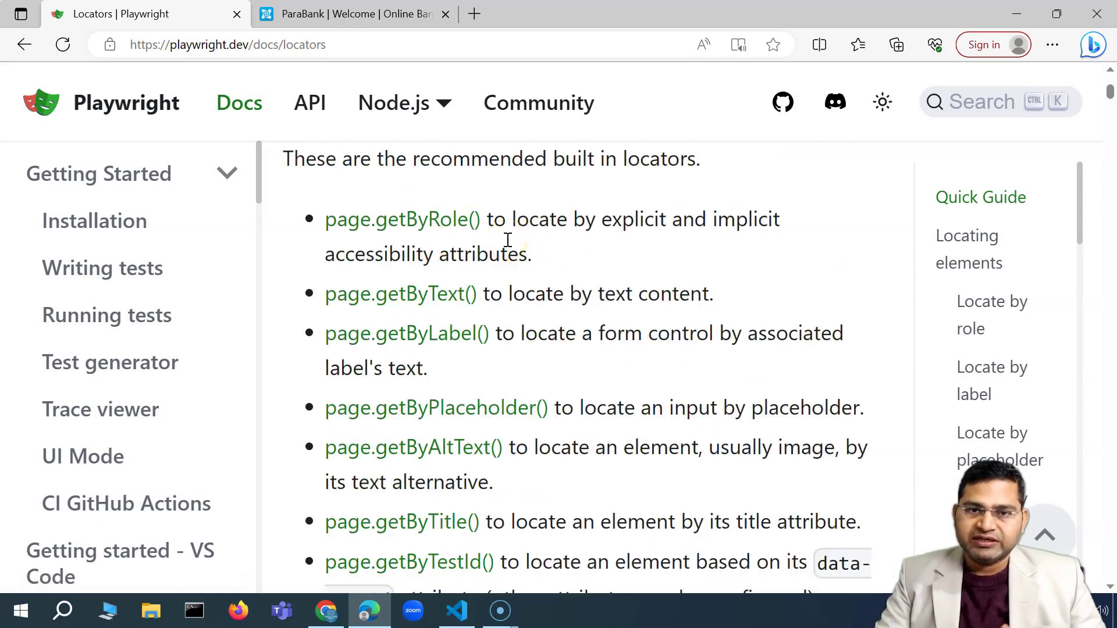
scroll(down, 3)
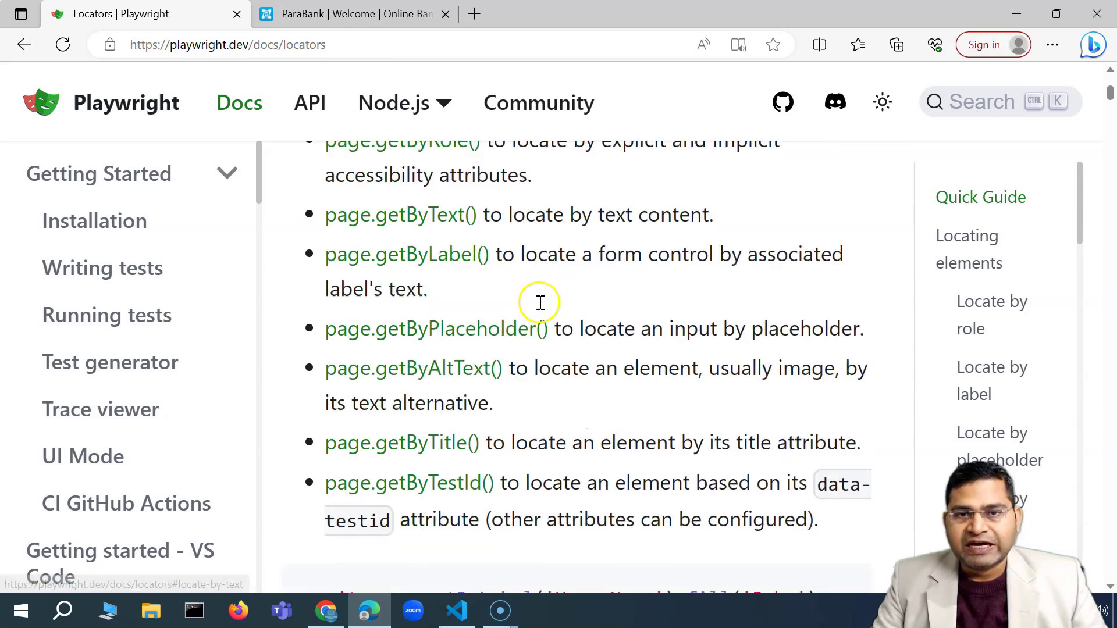
Continue scrolling to the example code using getByLabel, getByRole and getByText
scroll(up, 3)
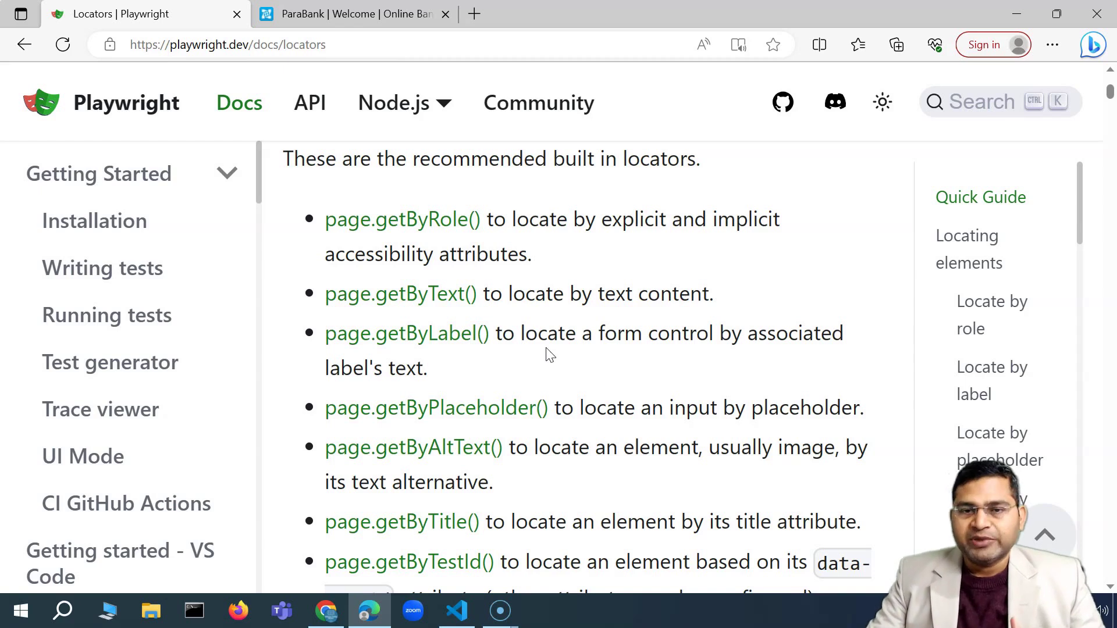
scroll(down, 3)
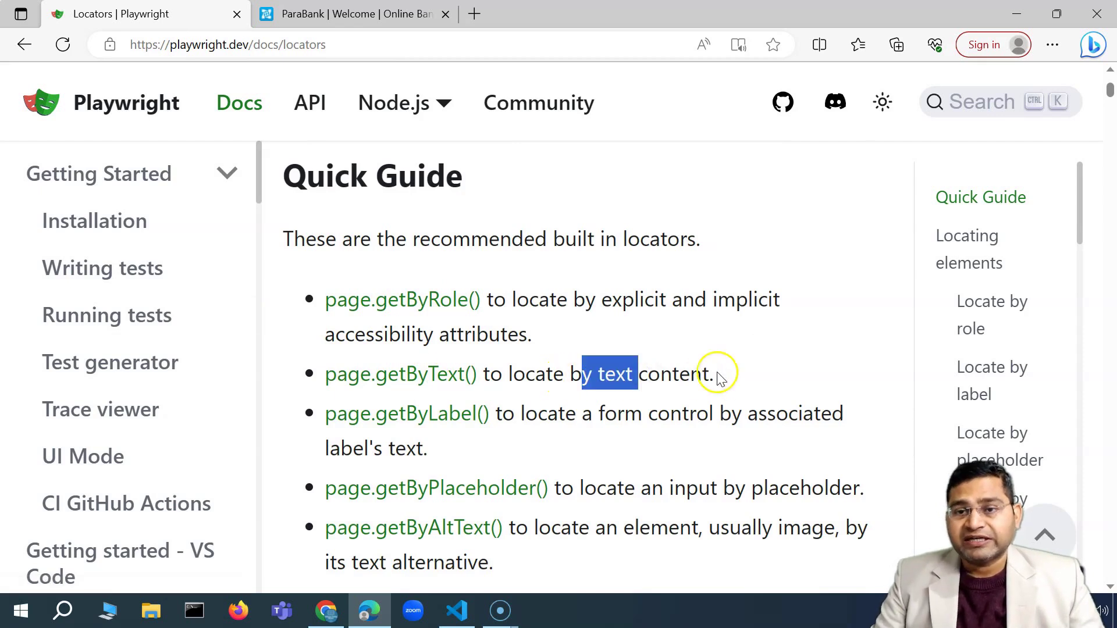
scroll(down, 3)
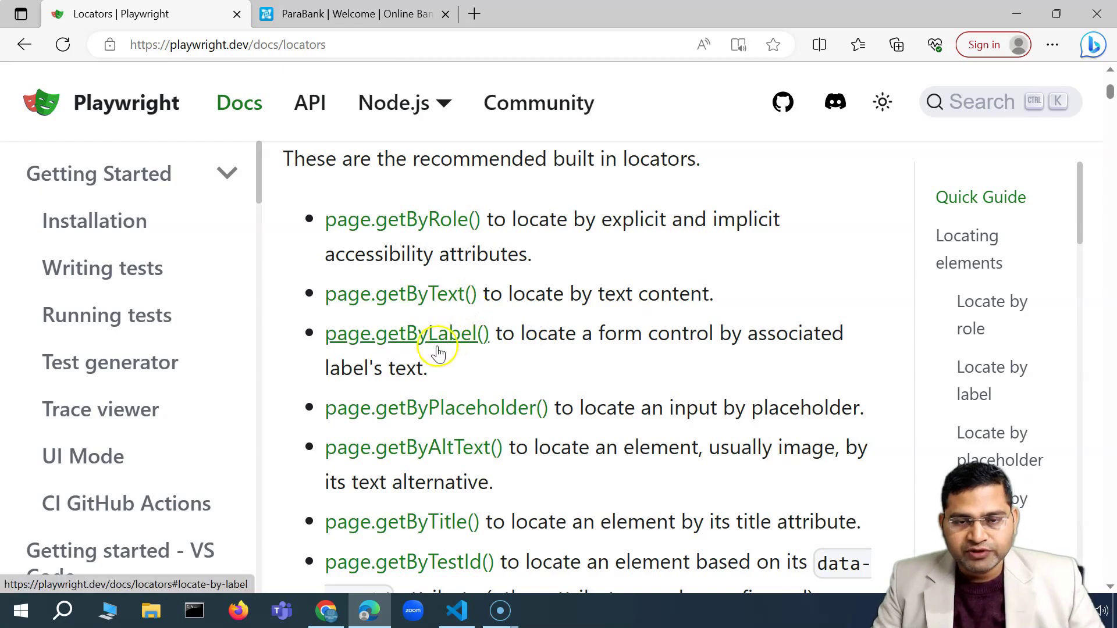
mouse_move(449, 397)
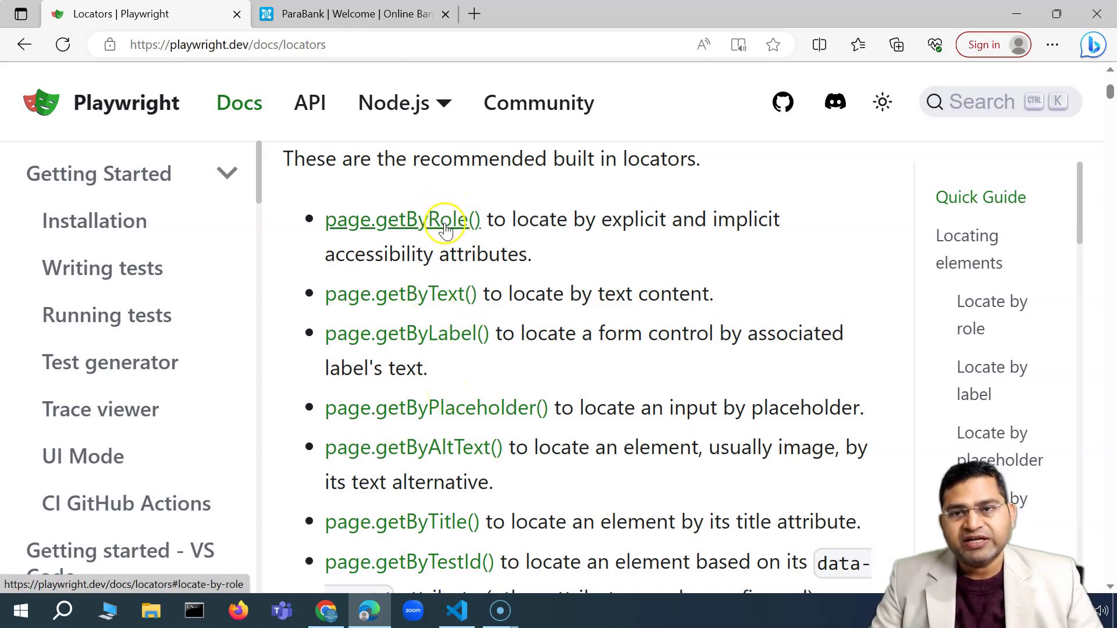
mouse_move(409, 231)
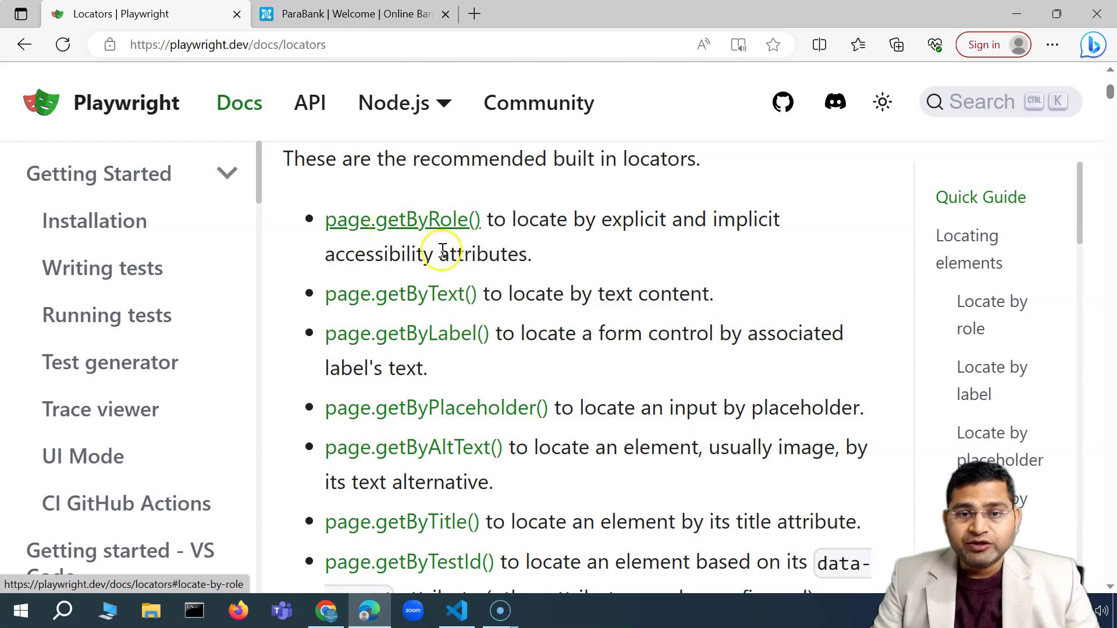
scroll(down, 3)
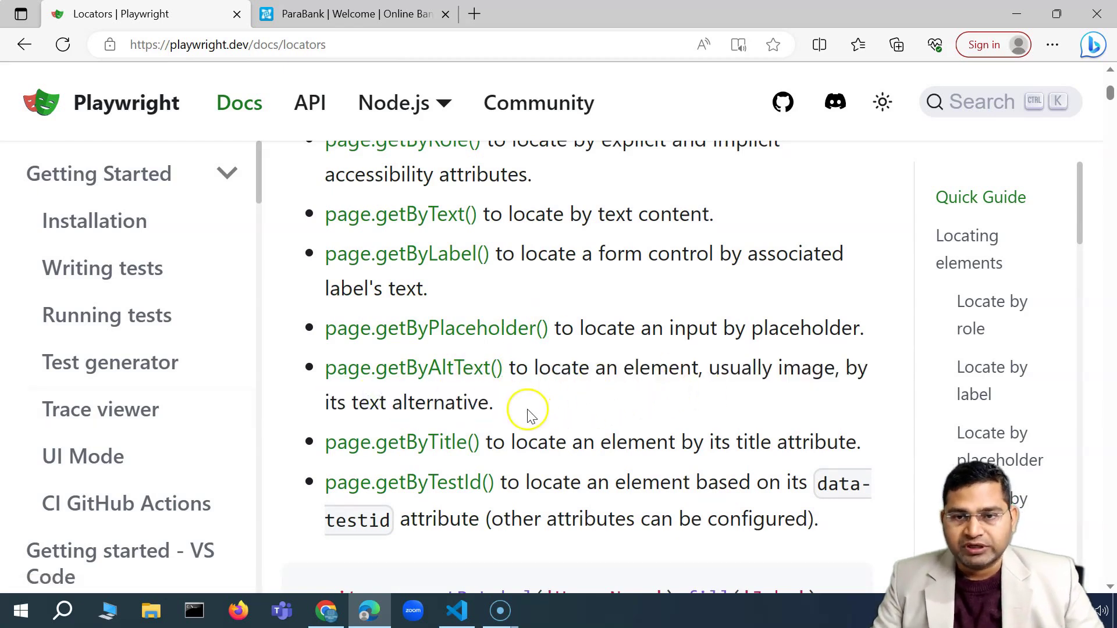
scroll(down, 3)
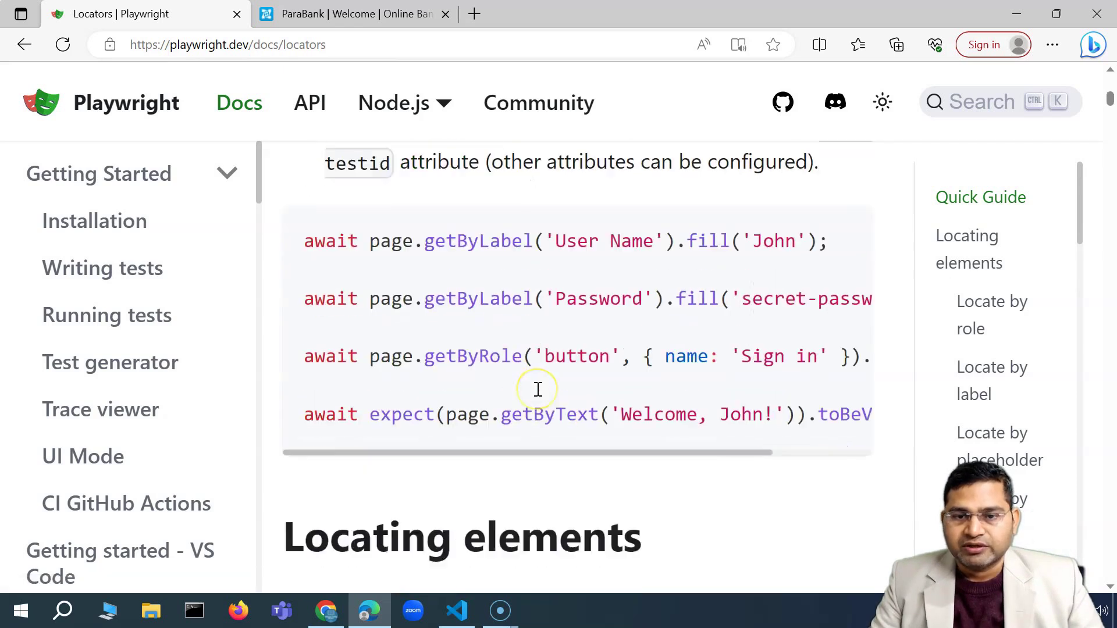
Find "xpath" in the page to reach the Locate by CSS or XPath section, highlighting its matches
scroll(down, 3)
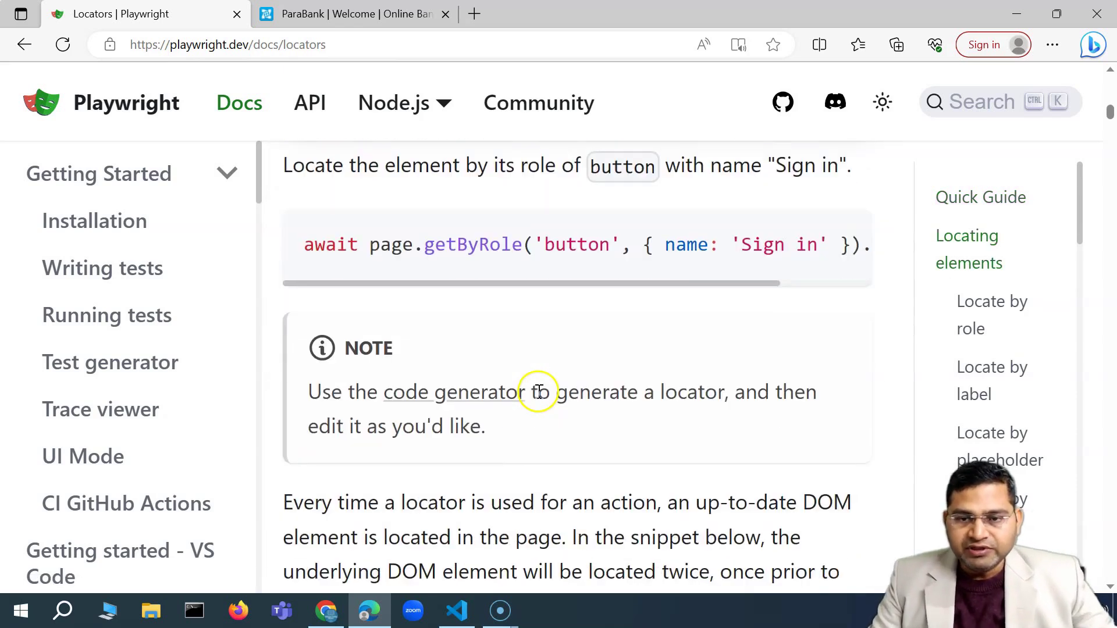
key(ctrl+f)
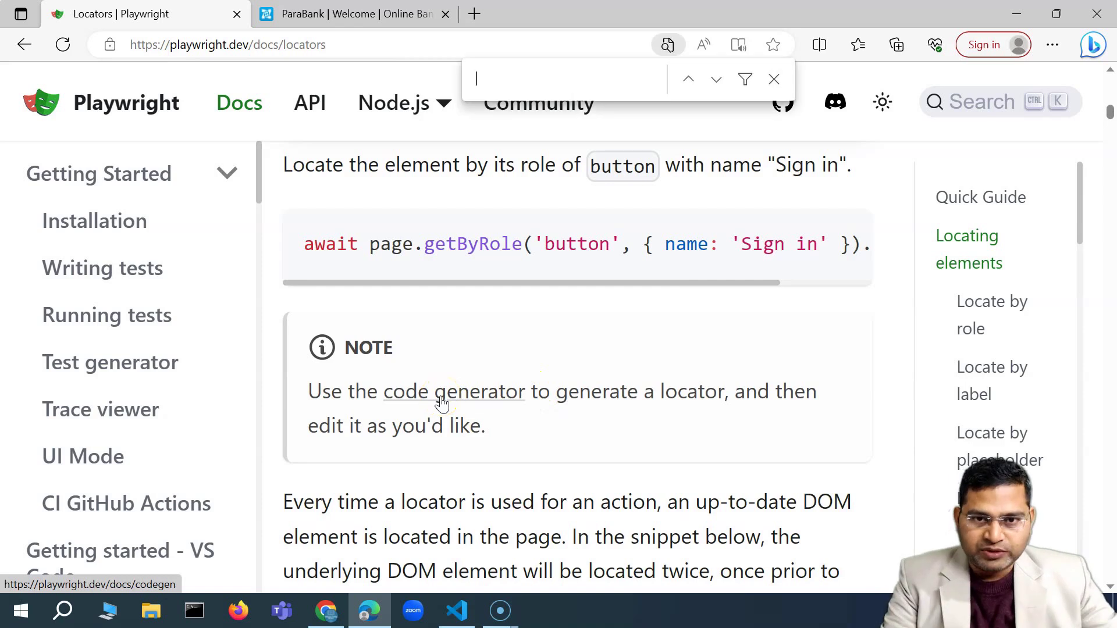
text(xpath)
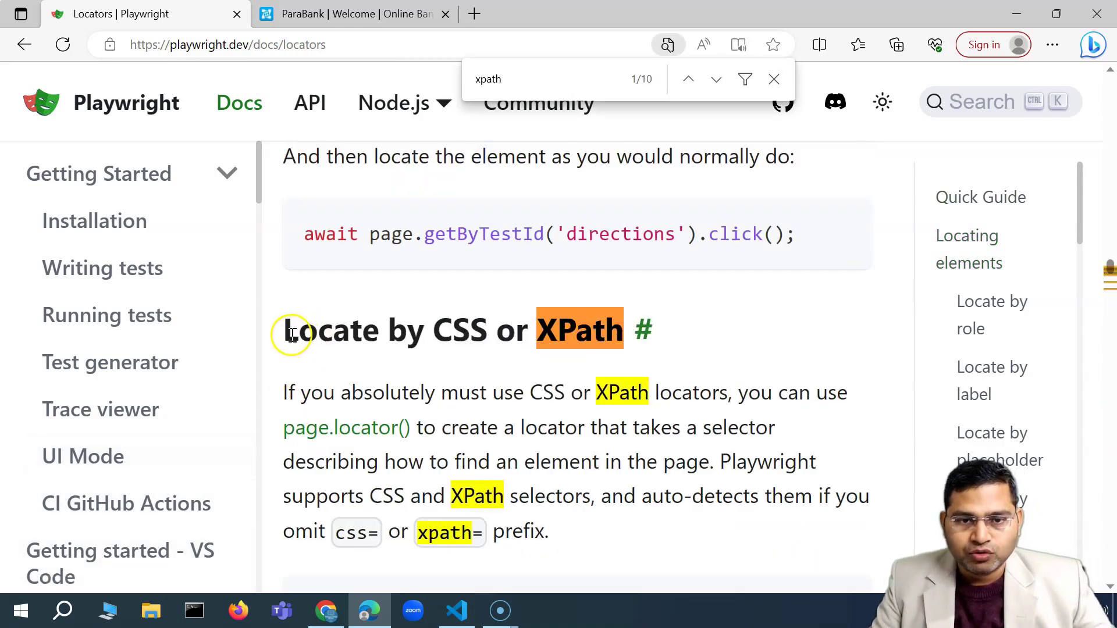
mouse_move(388, 401)
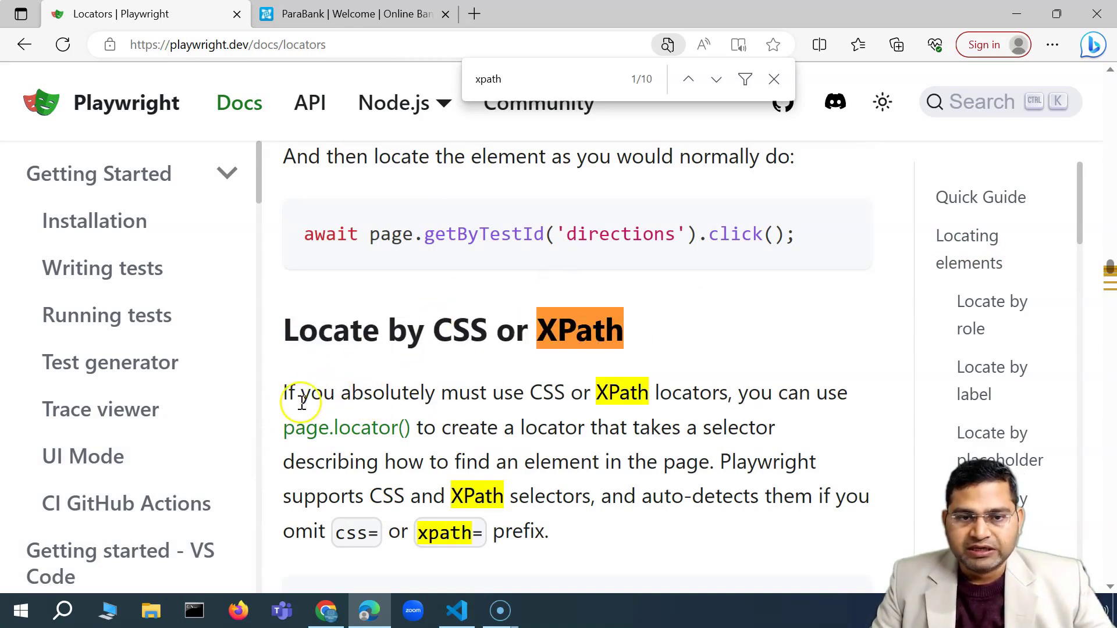
drag(325, 392, 488, 392)
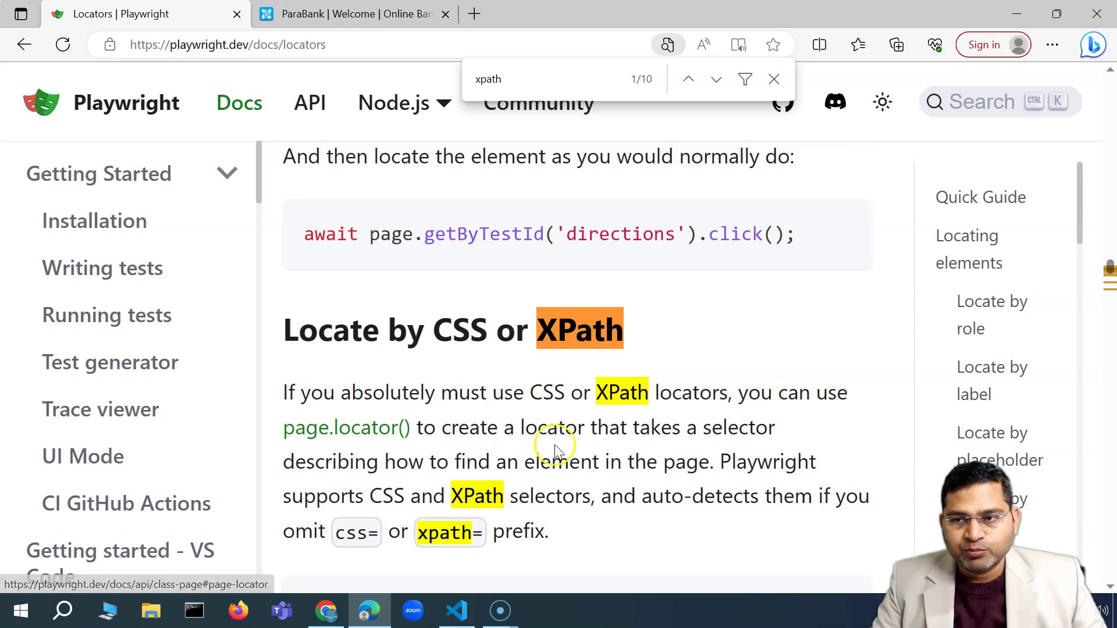
scroll(down, 3)
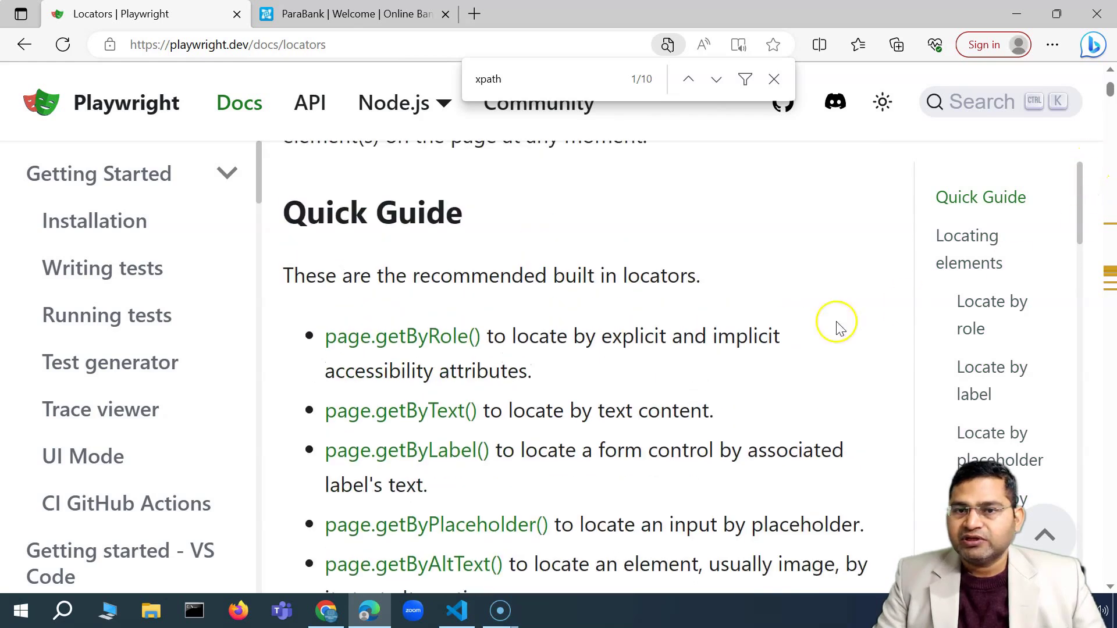
scroll(down, 3)
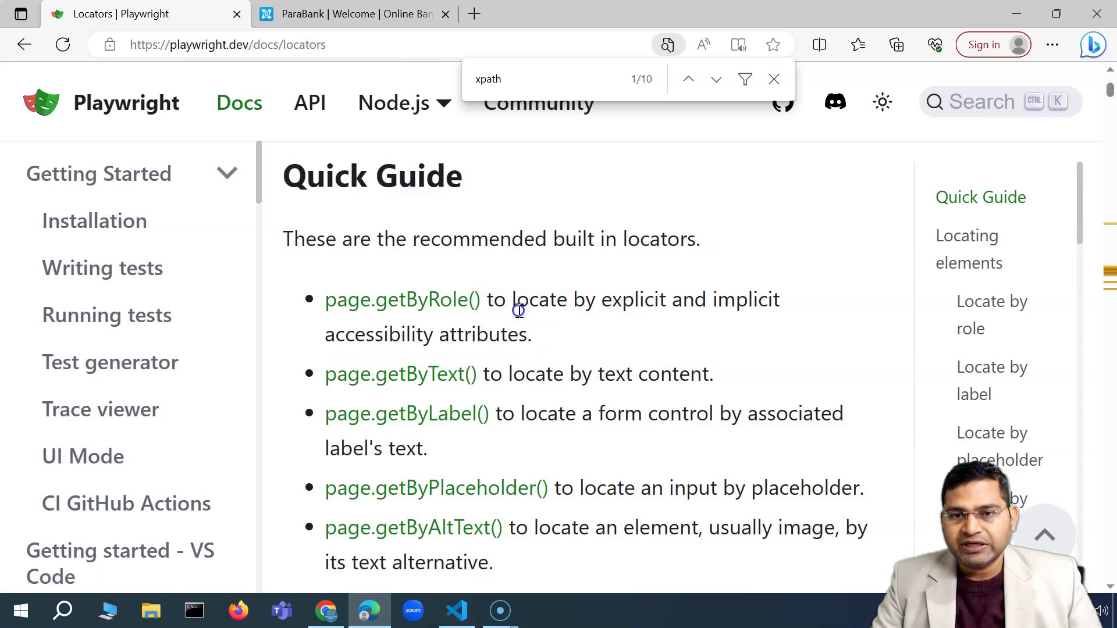
drag(511, 299, 529, 334)
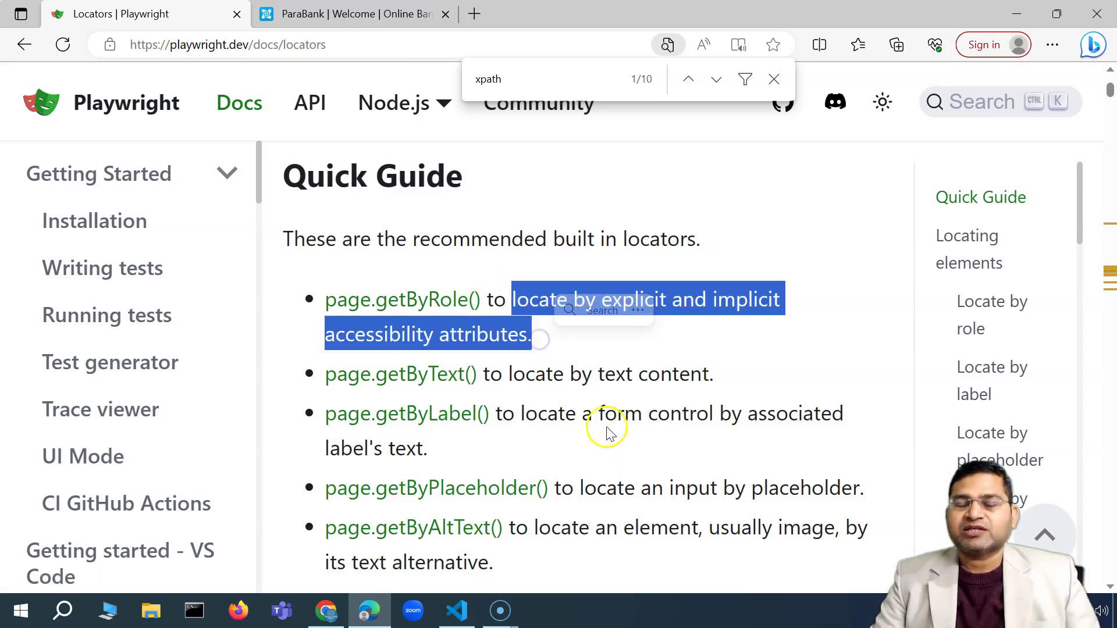
scroll(down, 3)
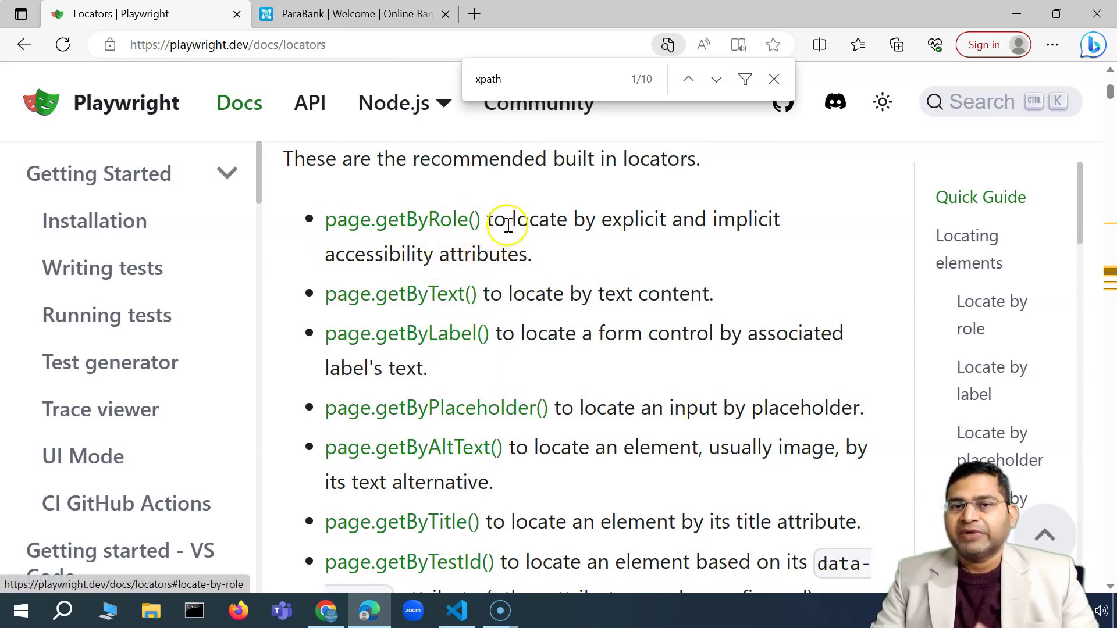
drag(487, 219, 530, 255)
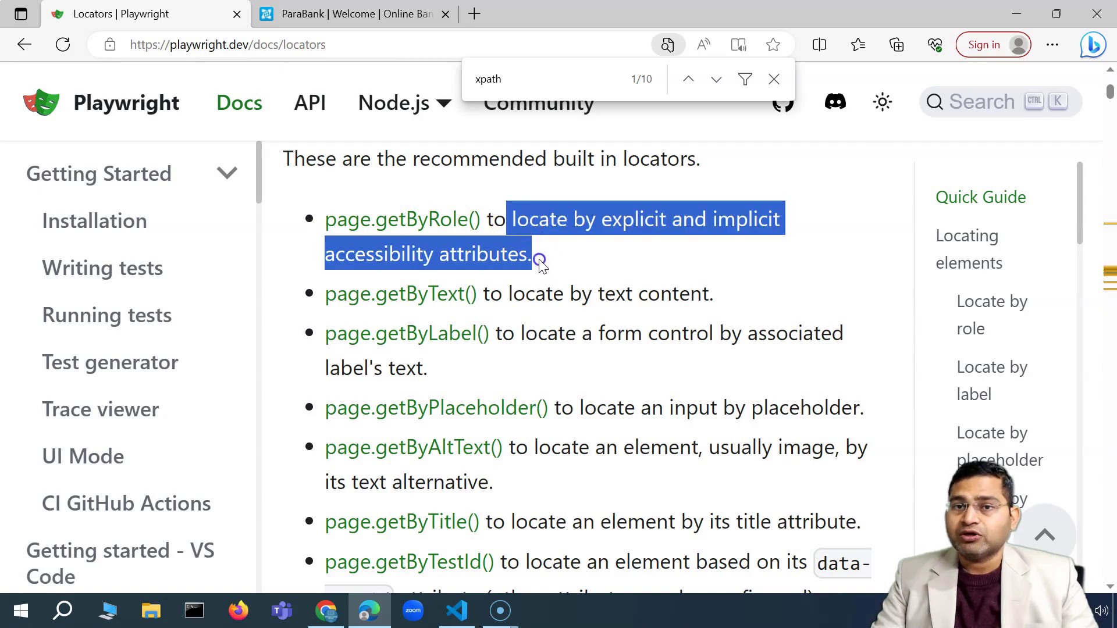
click(581, 321)
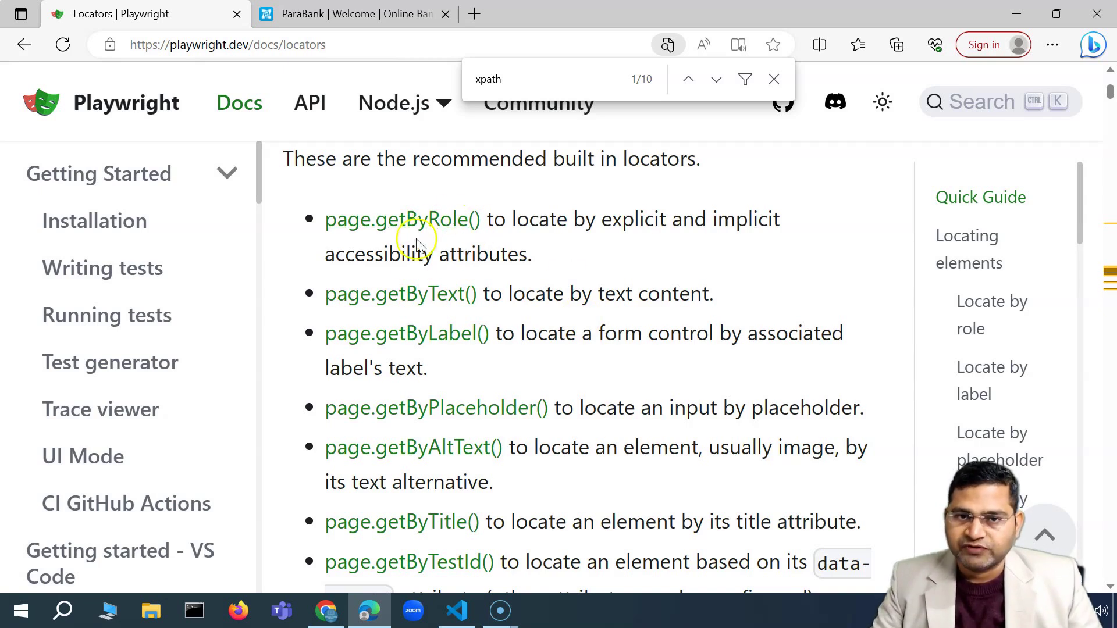
mouse_move(515, 321)
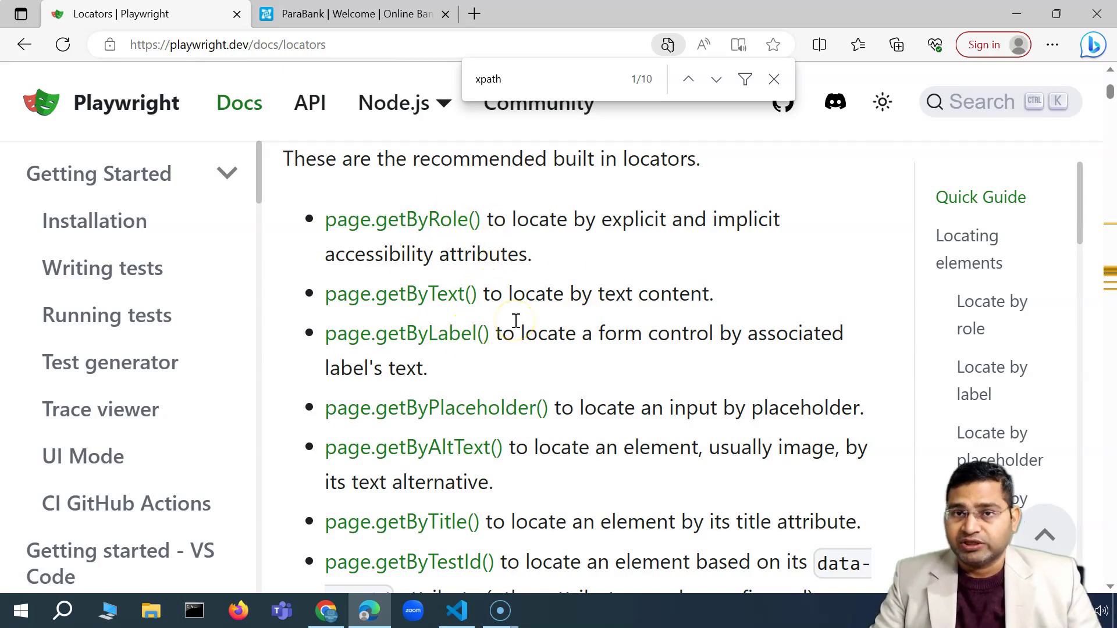